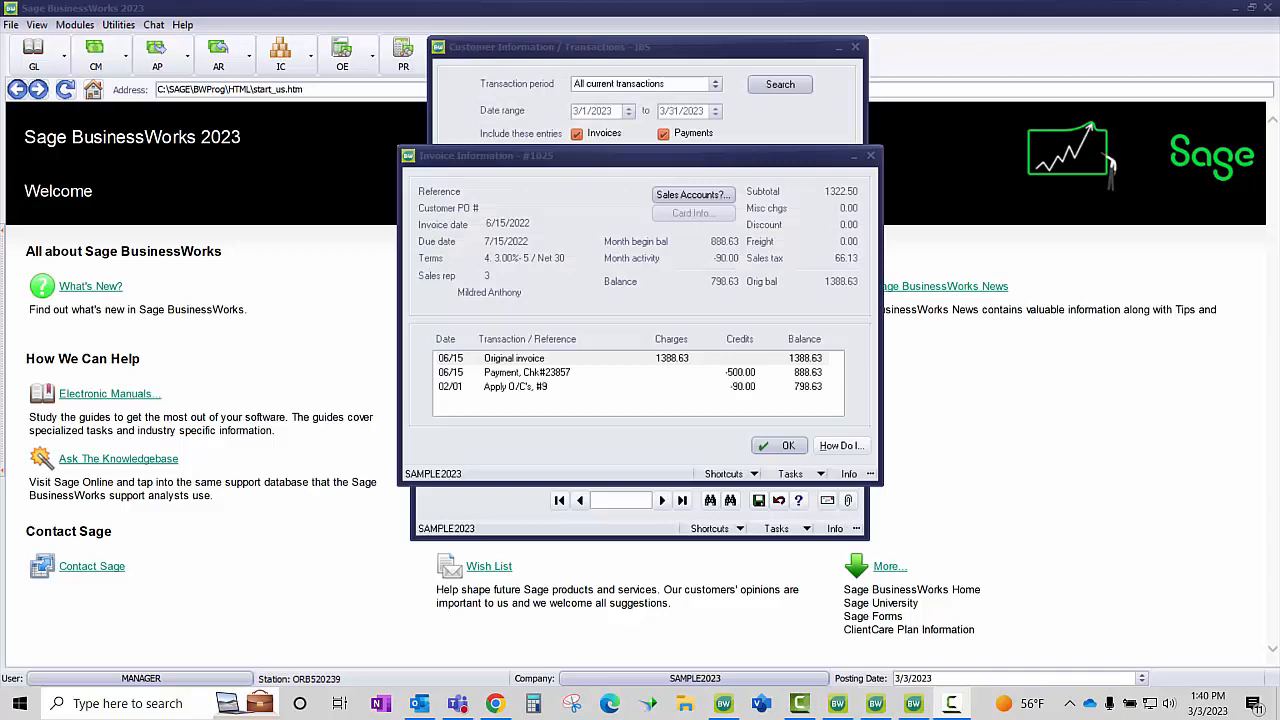
pyautogui.moveTo(629, 385)
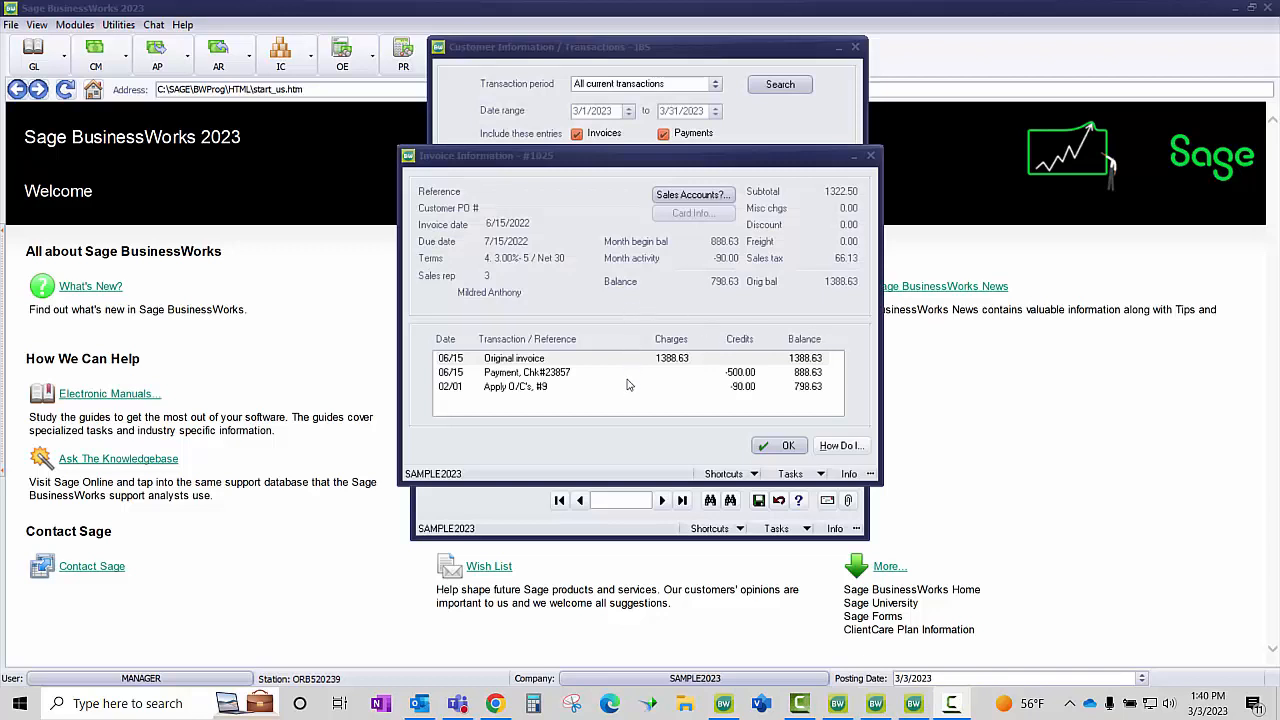
pyautogui.moveTo(625, 388)
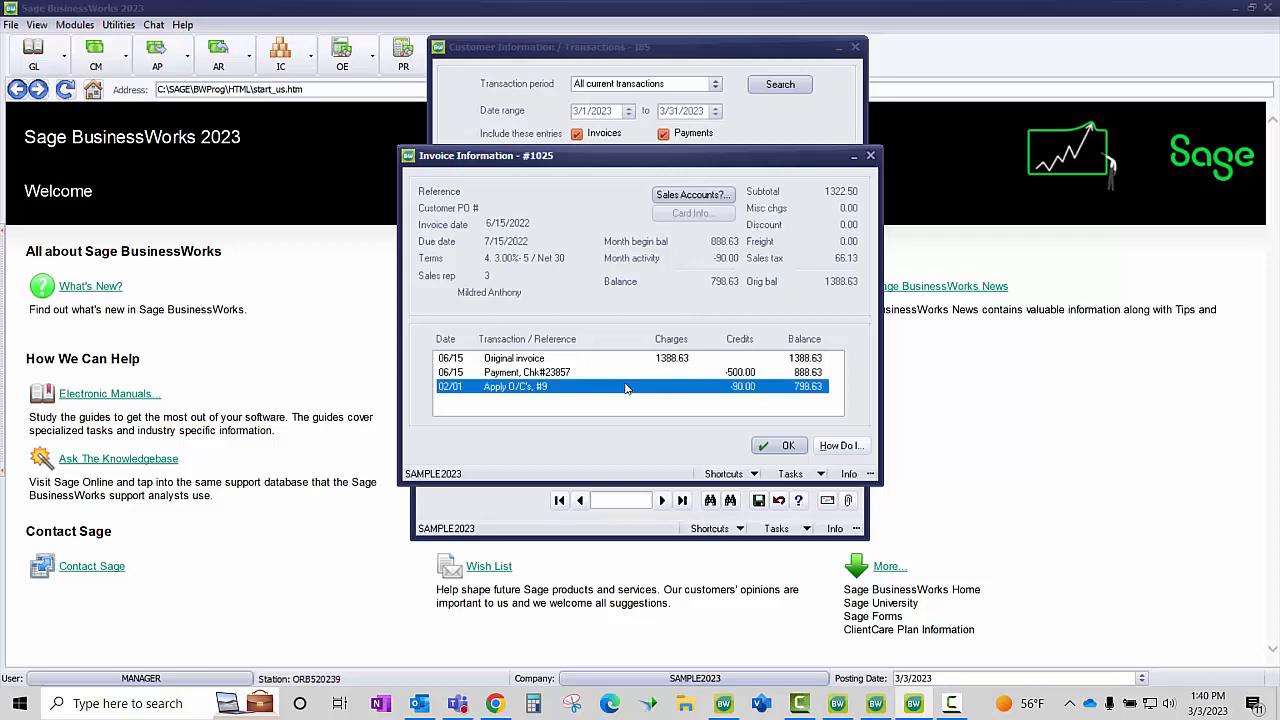
pyautogui.moveTo(648, 388)
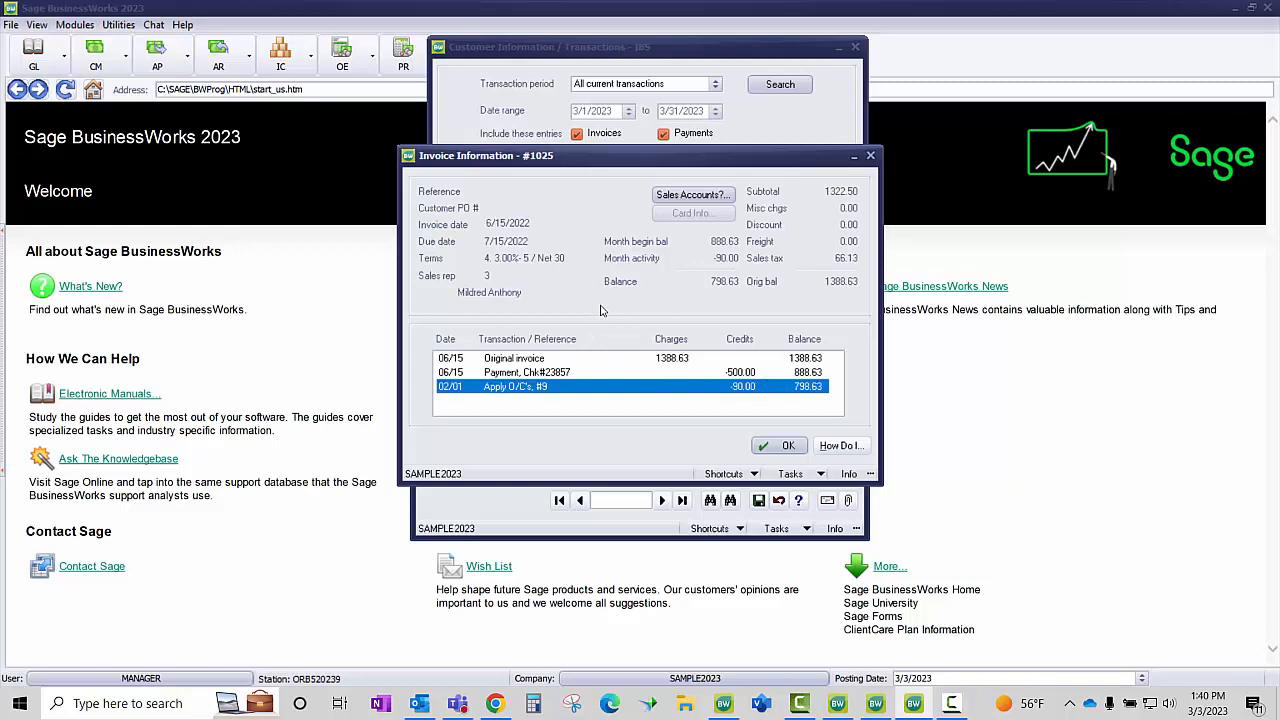
pyautogui.moveTo(665, 404)
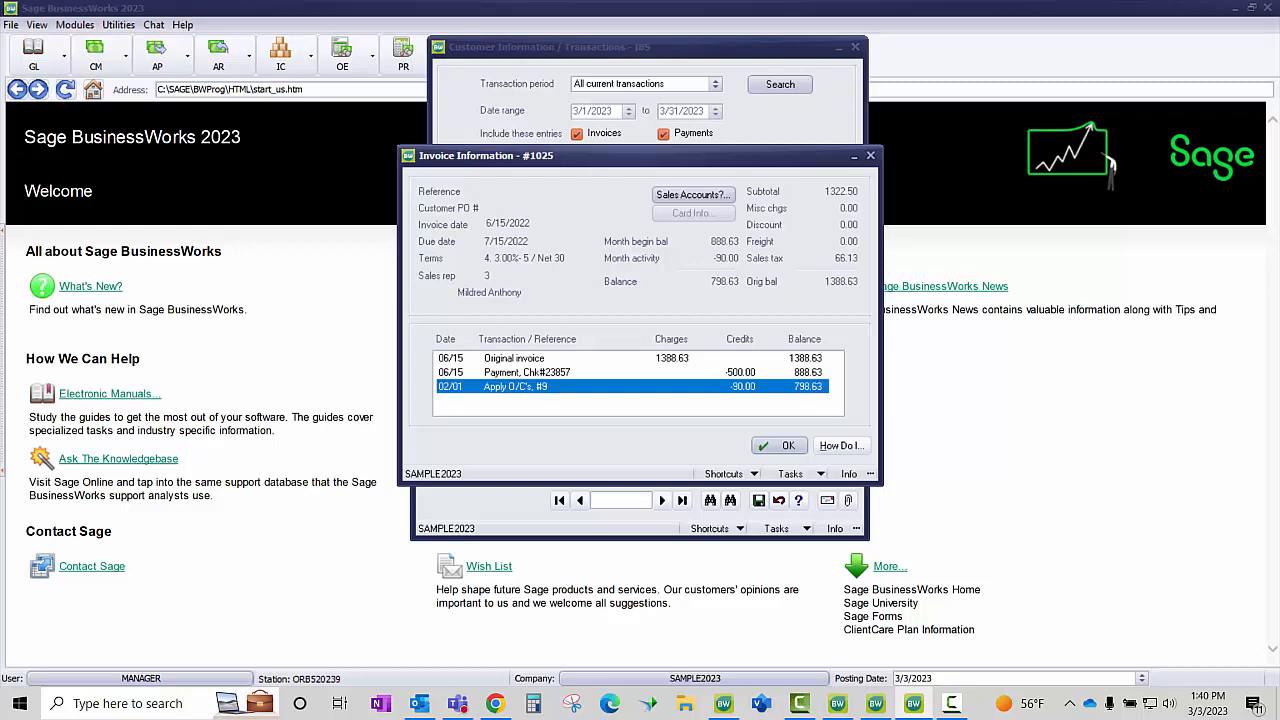
# - Close invoice 1025's Invoice Information and the Customer Transactions window
pyautogui.click(788, 445)
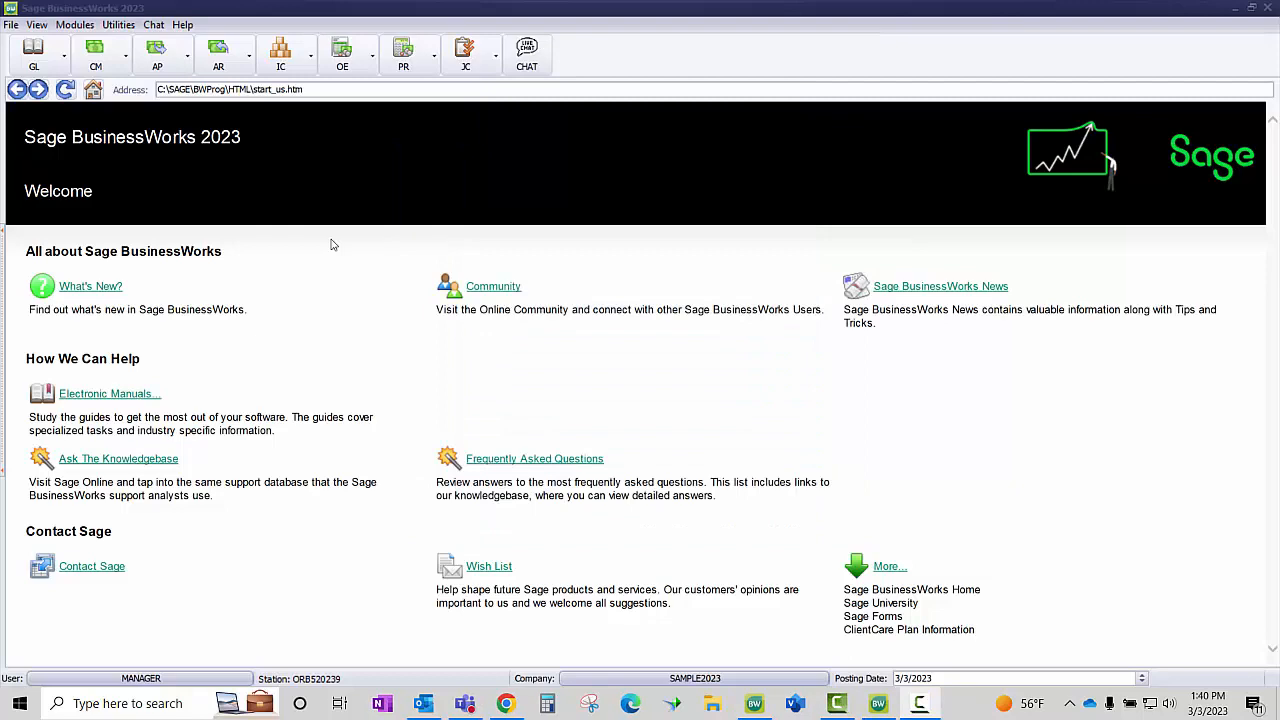
# - Post a $90 debit memo dated 2/15/2023 against Inter. Bicycle Sales invoice 1025, distributed to sales adjustments
pyautogui.click(218, 55)
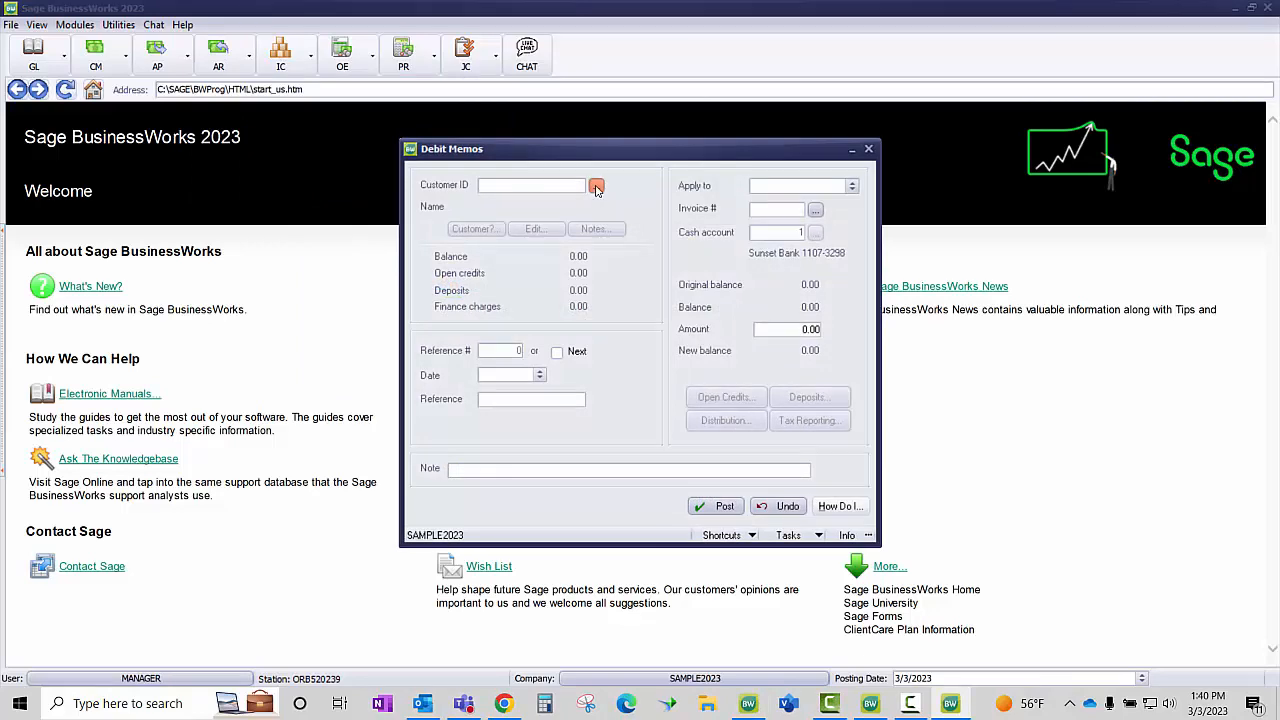
pyautogui.click(596, 185)
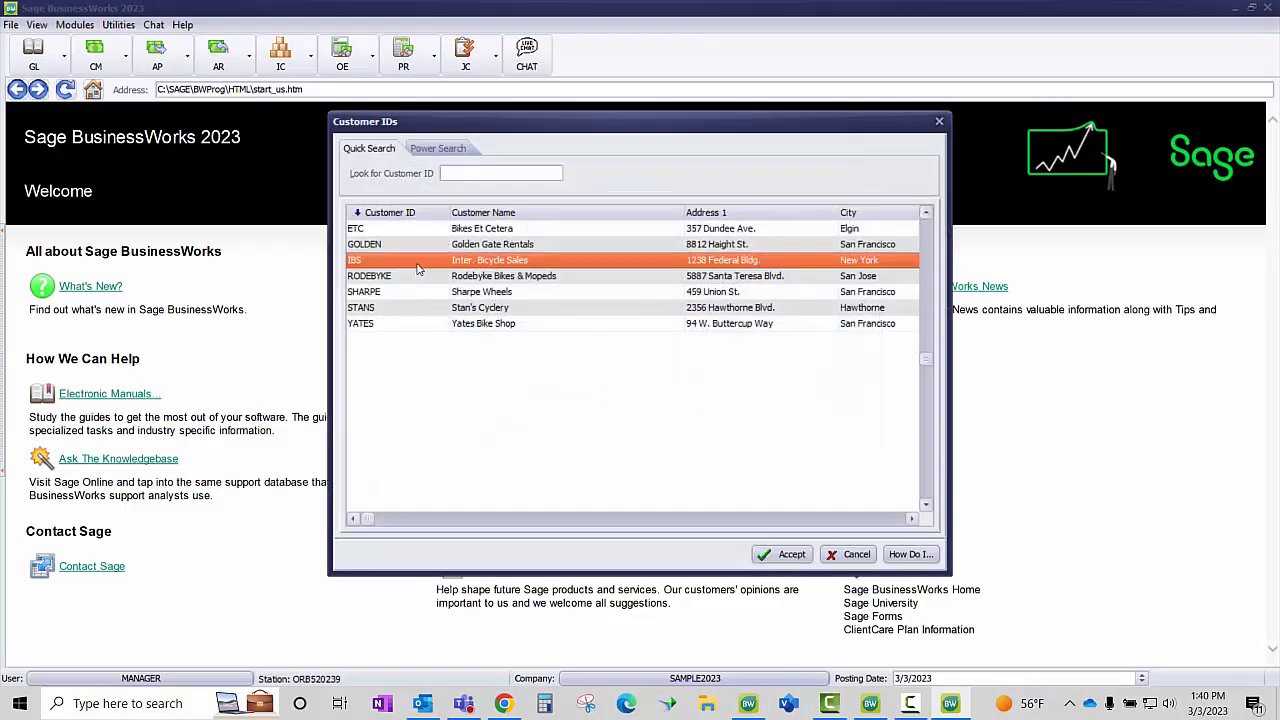
pyautogui.click(791, 554)
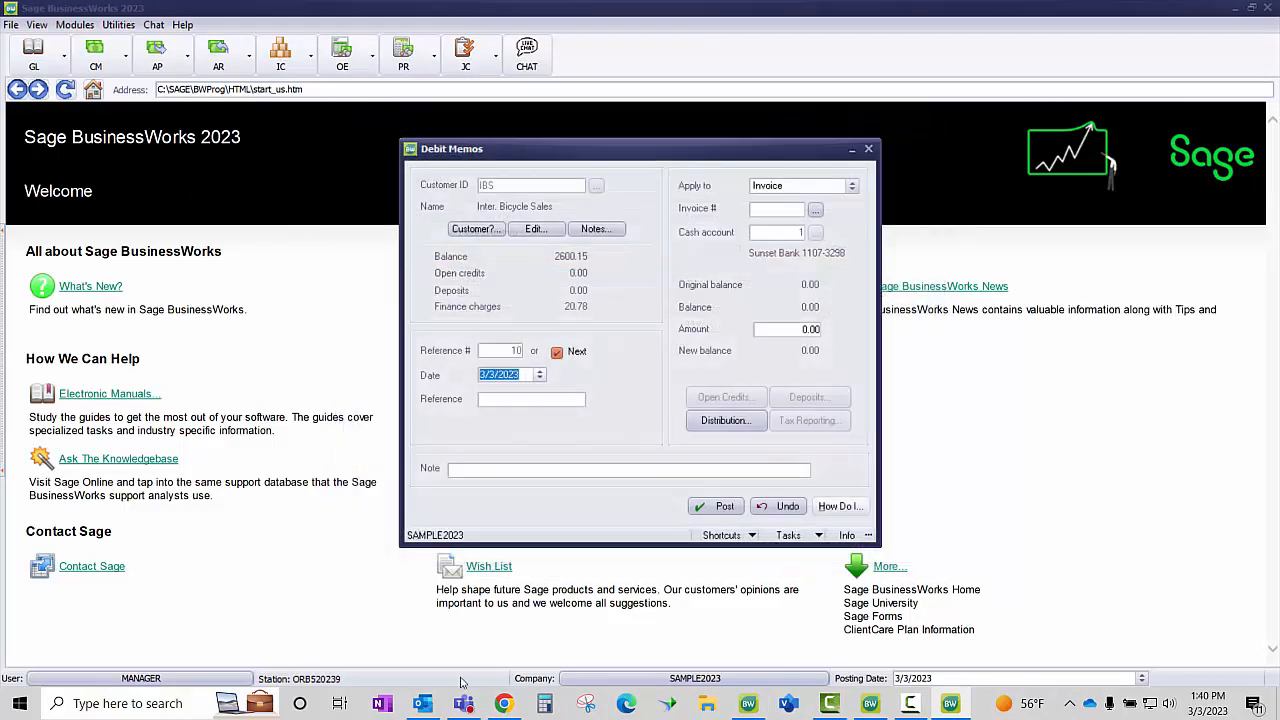
pyautogui.write('02152')
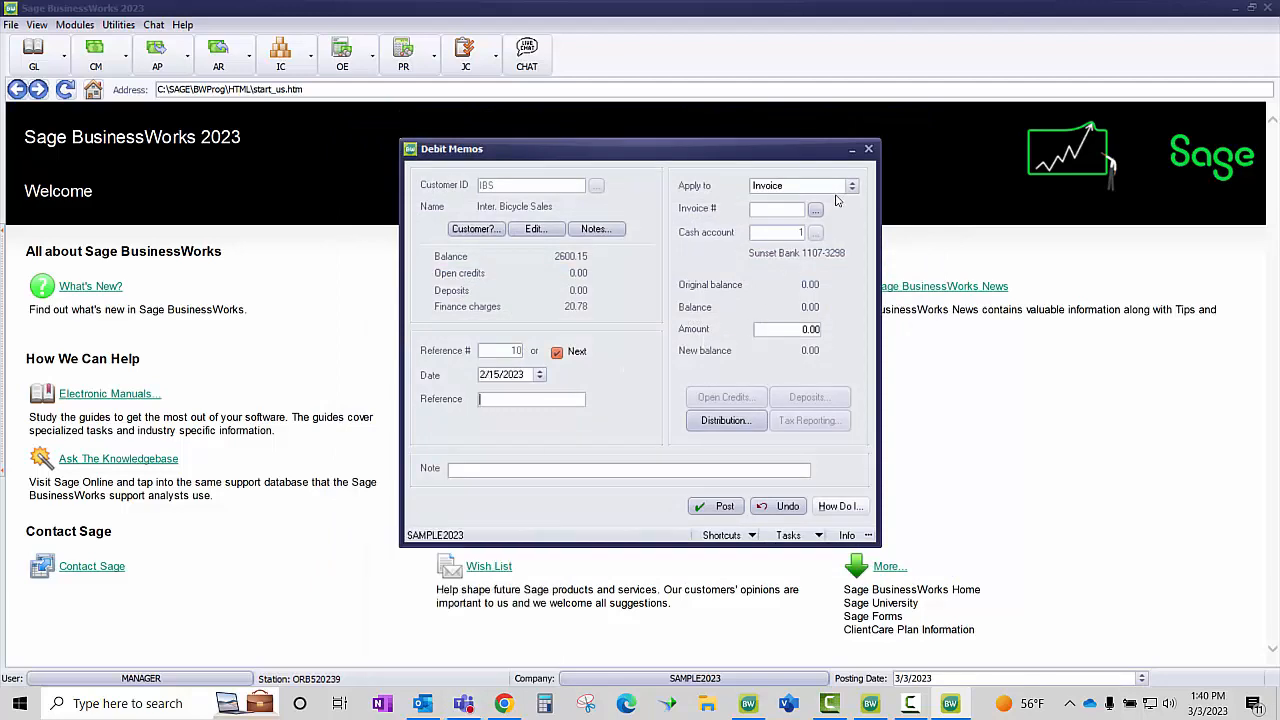
pyautogui.click(815, 208)
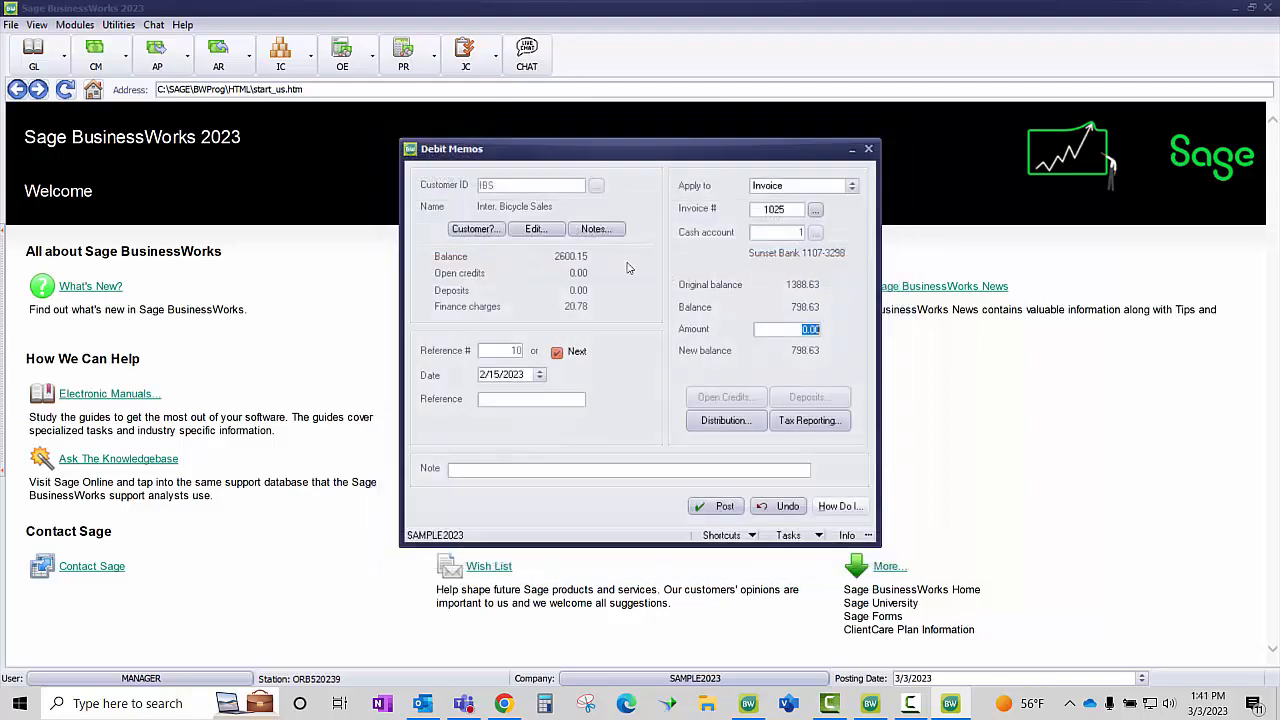
pyautogui.write('90')
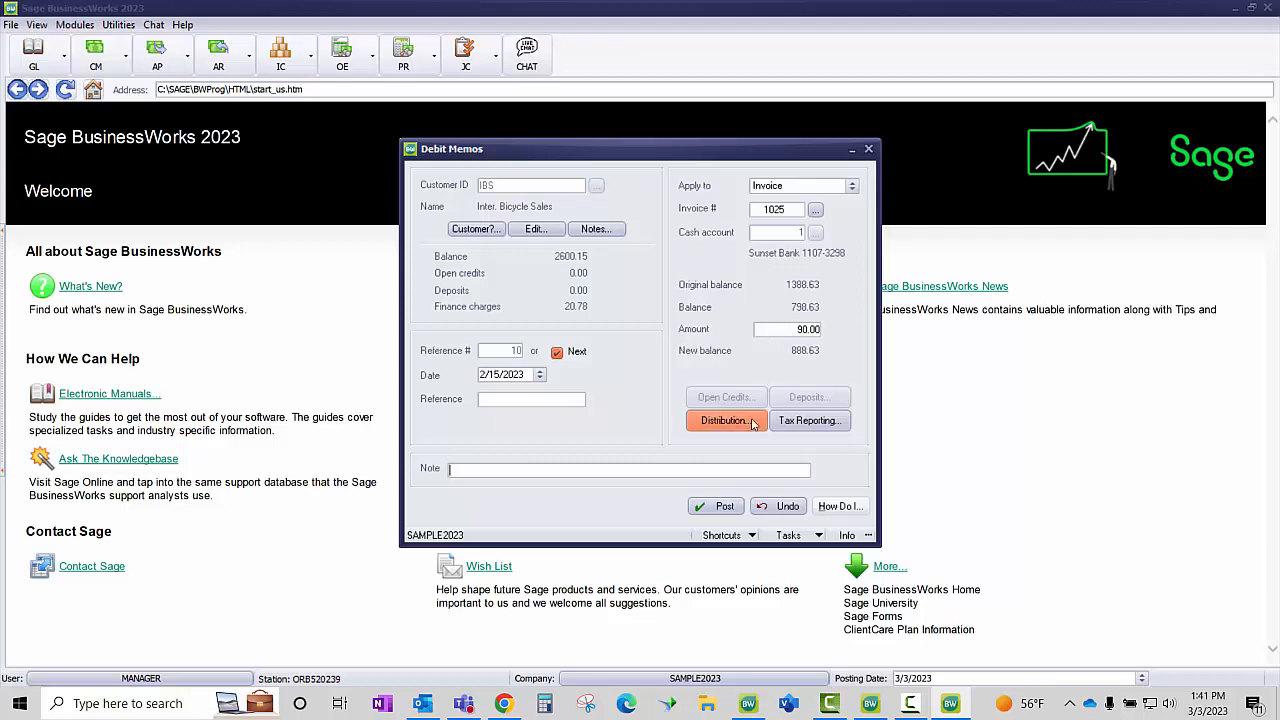
pyautogui.click(725, 420)
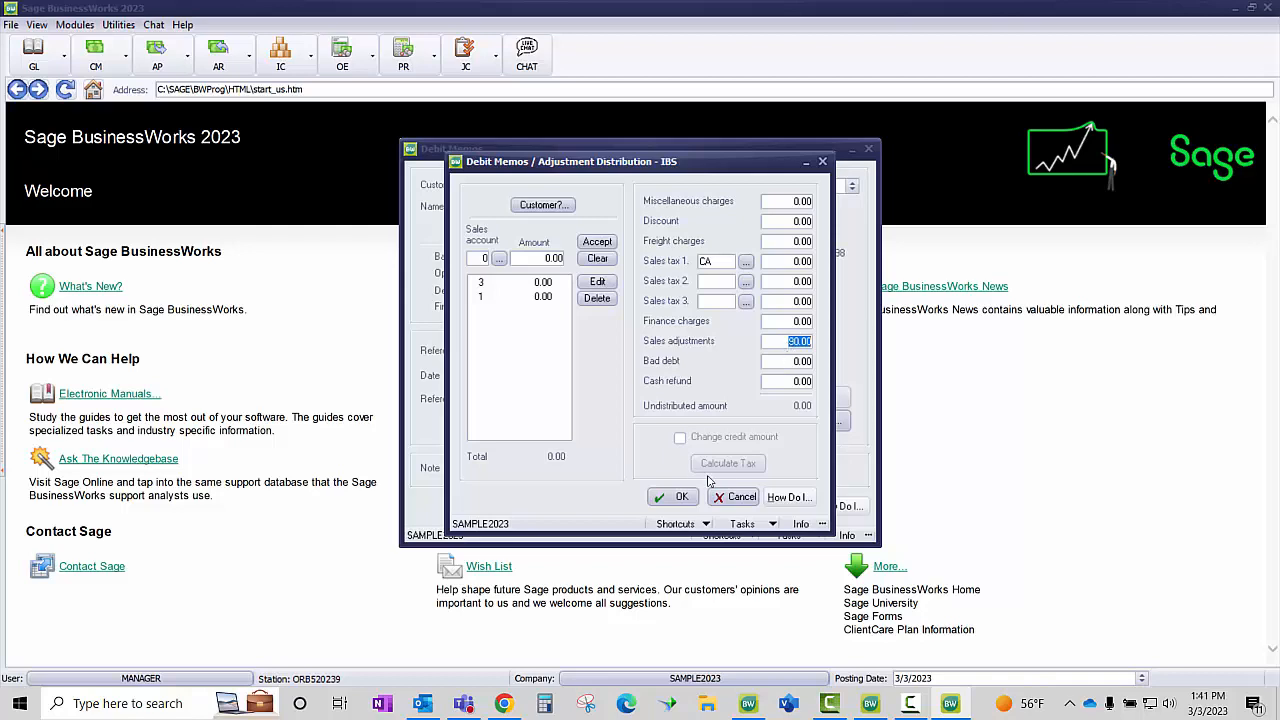
pyautogui.click(682, 497)
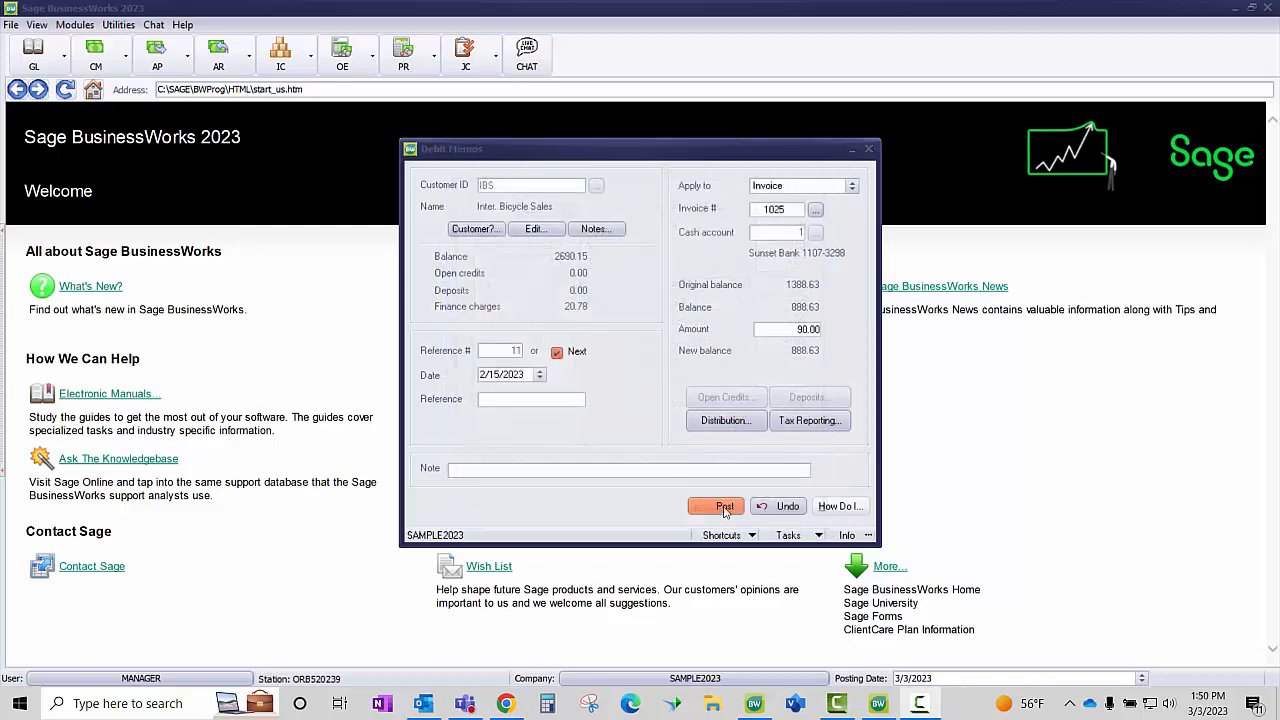
pyautogui.click(715, 506)
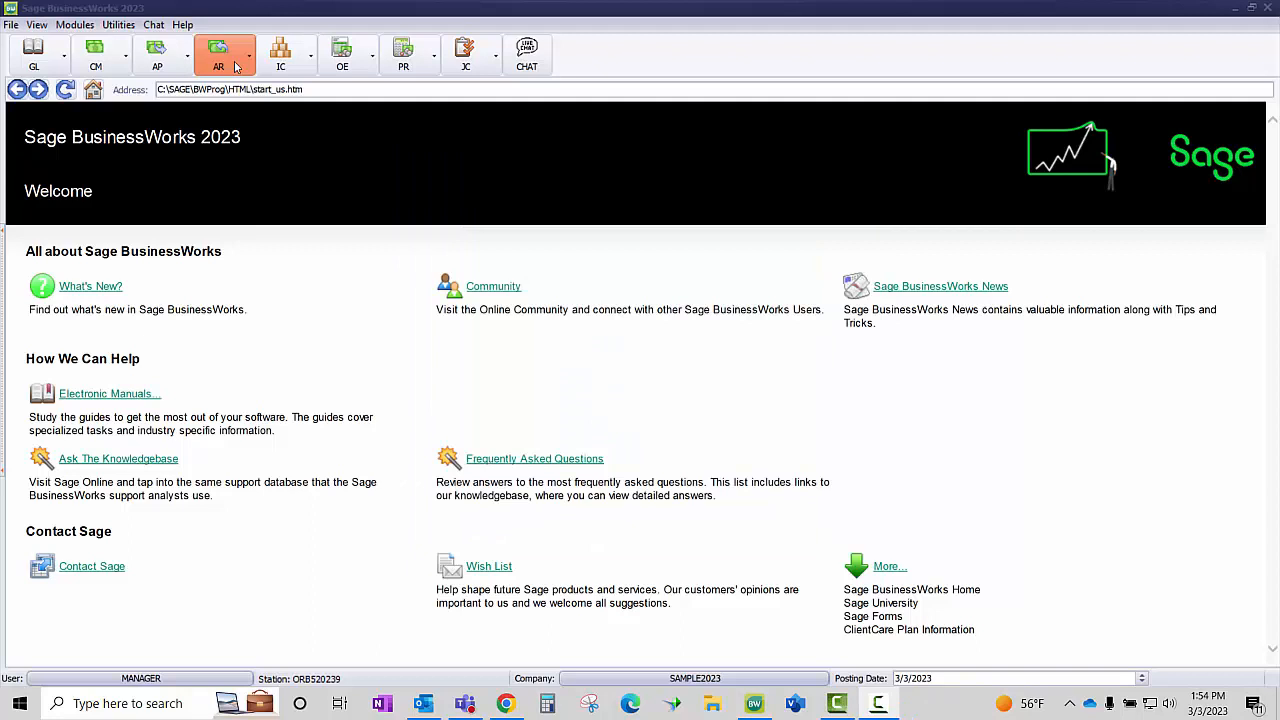
# - Post a $90 IBS credit memo dated 2/15/2023 applied to open credits, with sales adjustment distribution
pyautogui.click(218, 55)
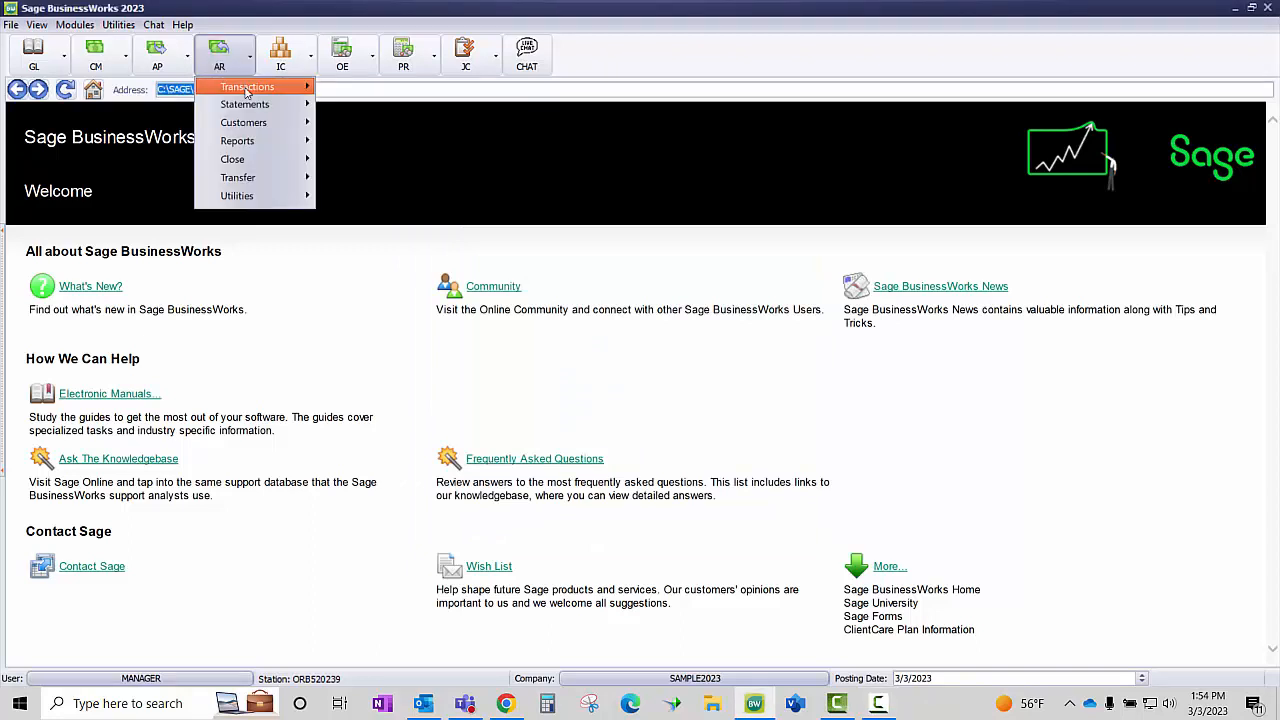
pyautogui.moveTo(247, 87)
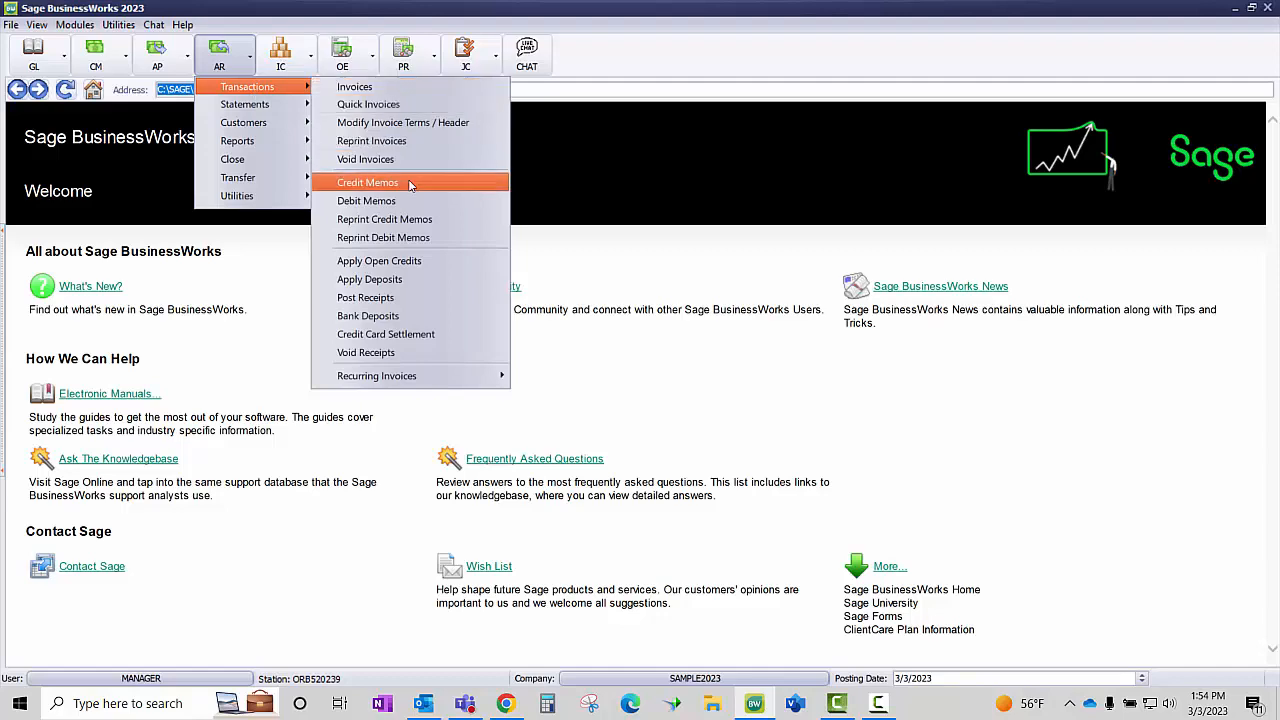
pyautogui.click(367, 182)
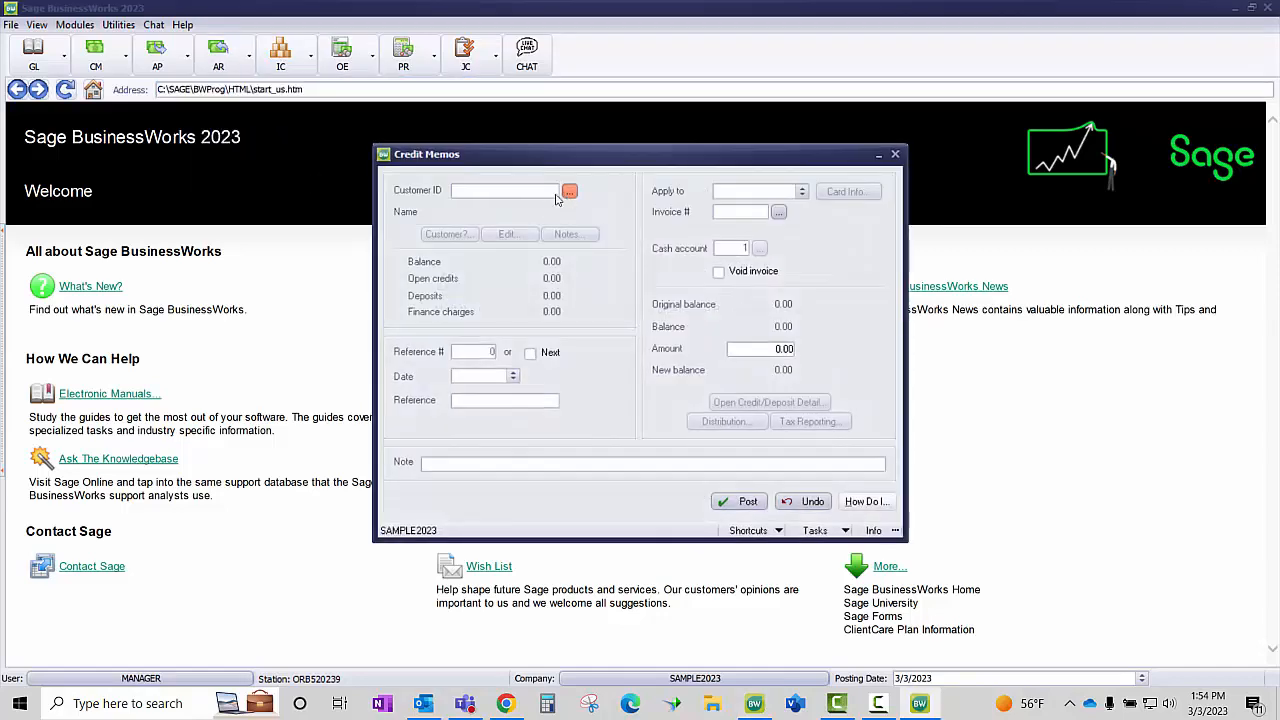
pyautogui.write('IBS')
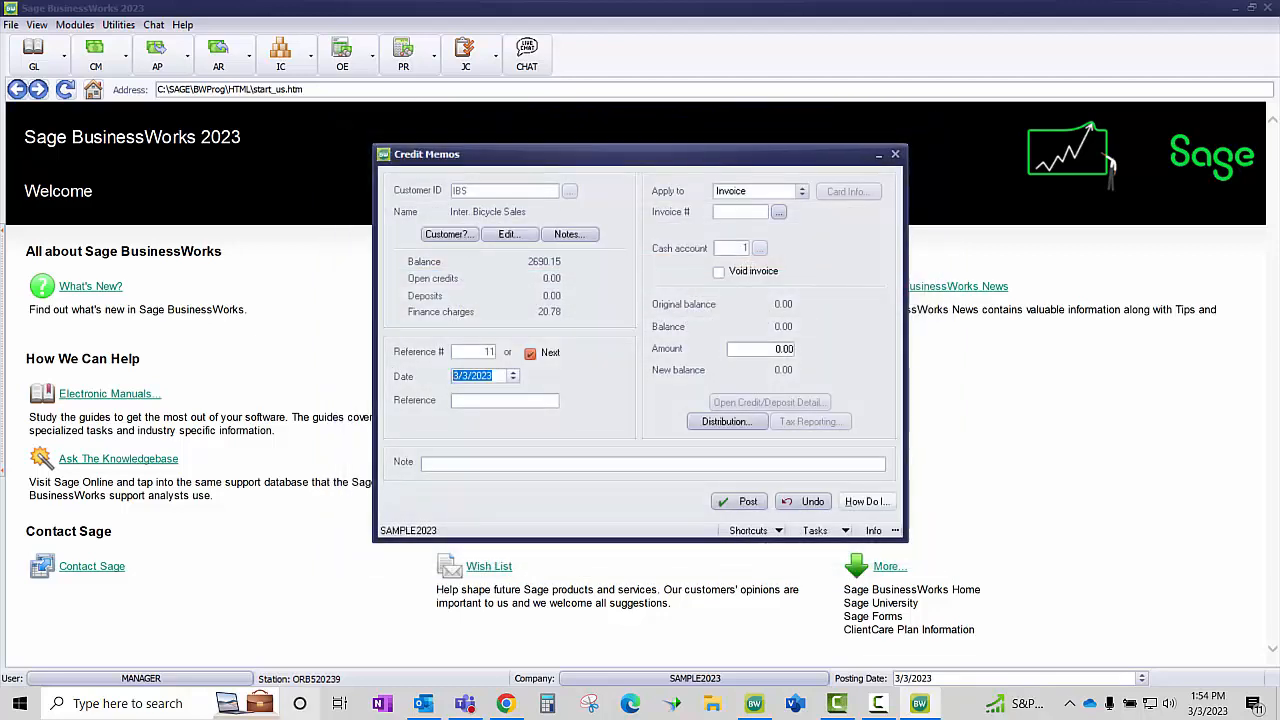
pyautogui.write('02152')
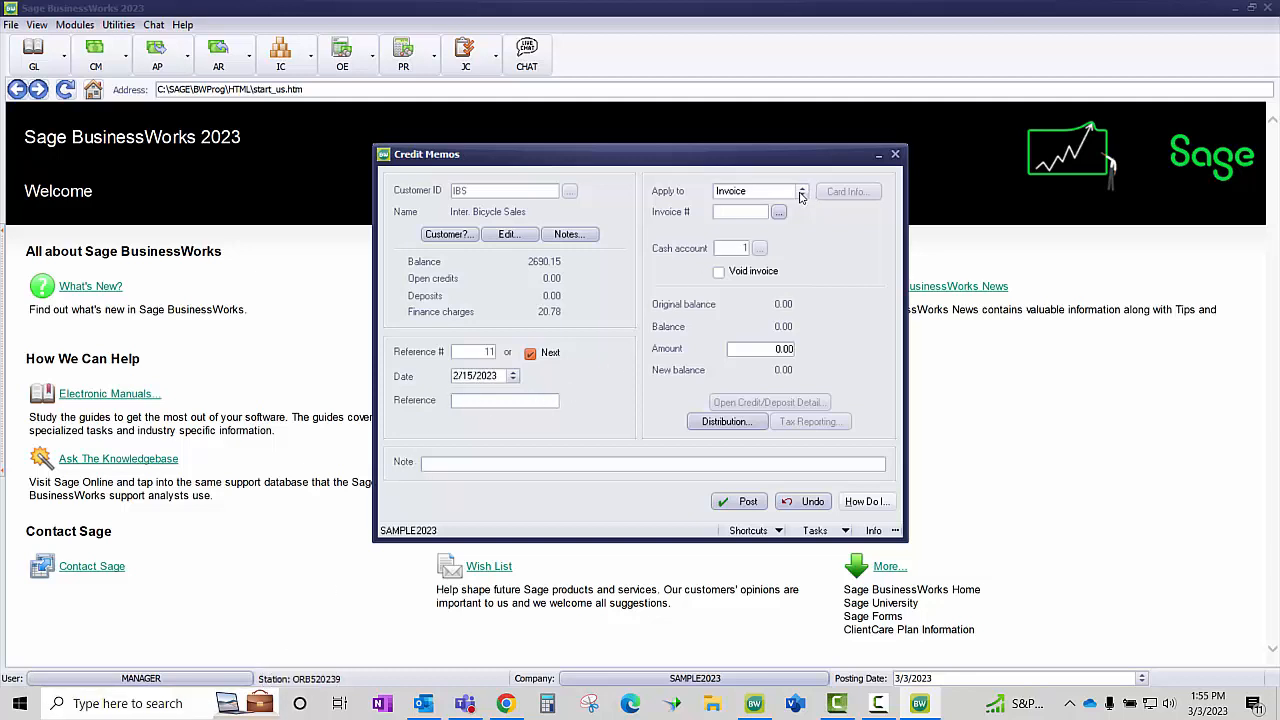
pyautogui.click(801, 191)
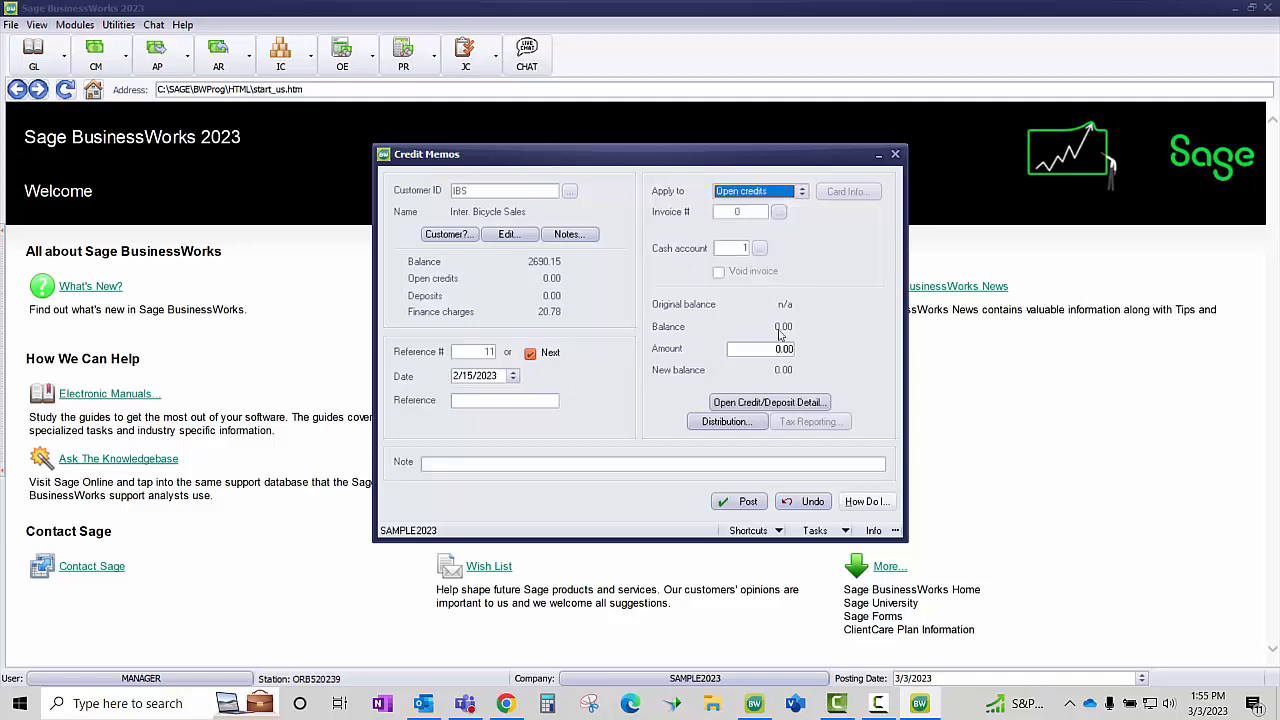
pyautogui.write('90')
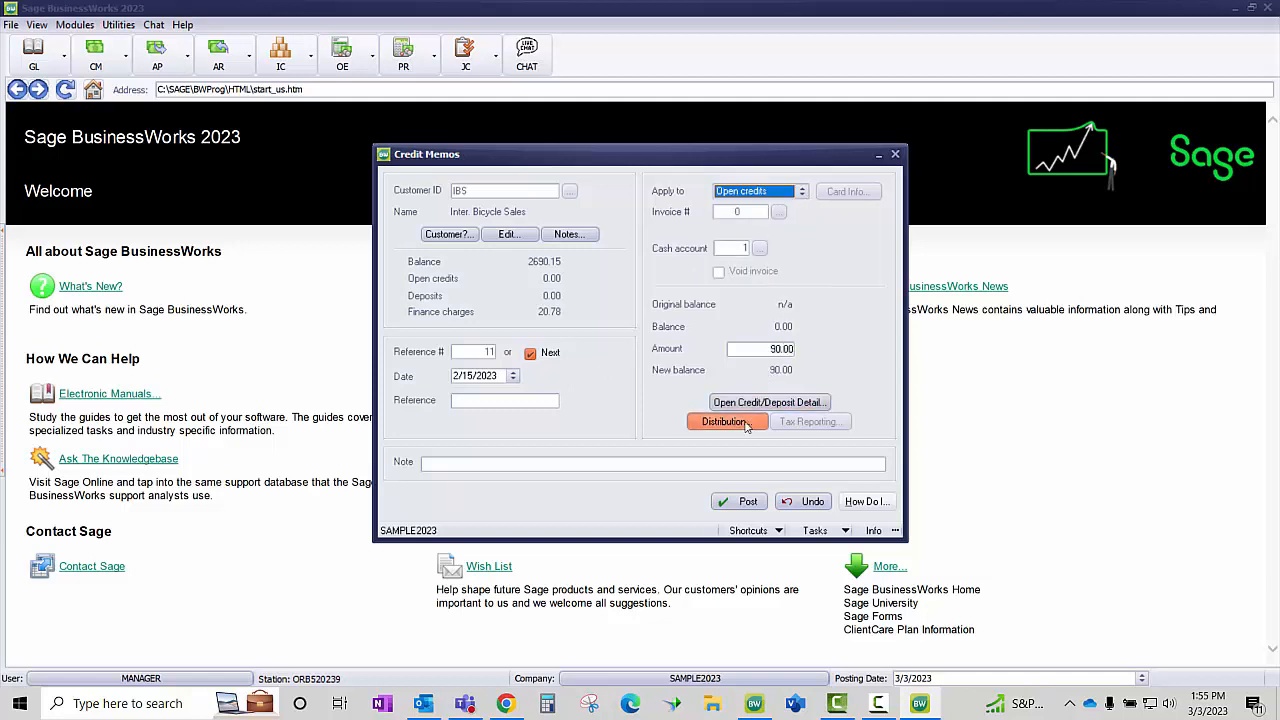
pyautogui.click(726, 421)
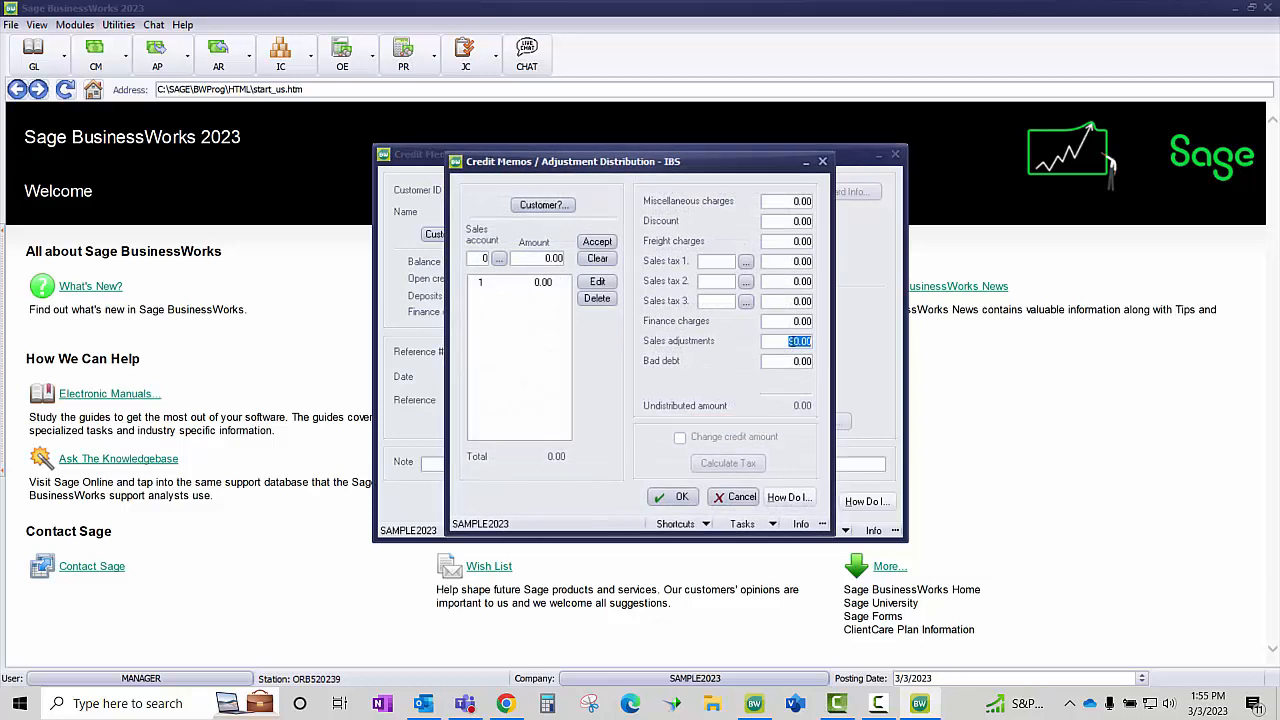
pyautogui.click(672, 497)
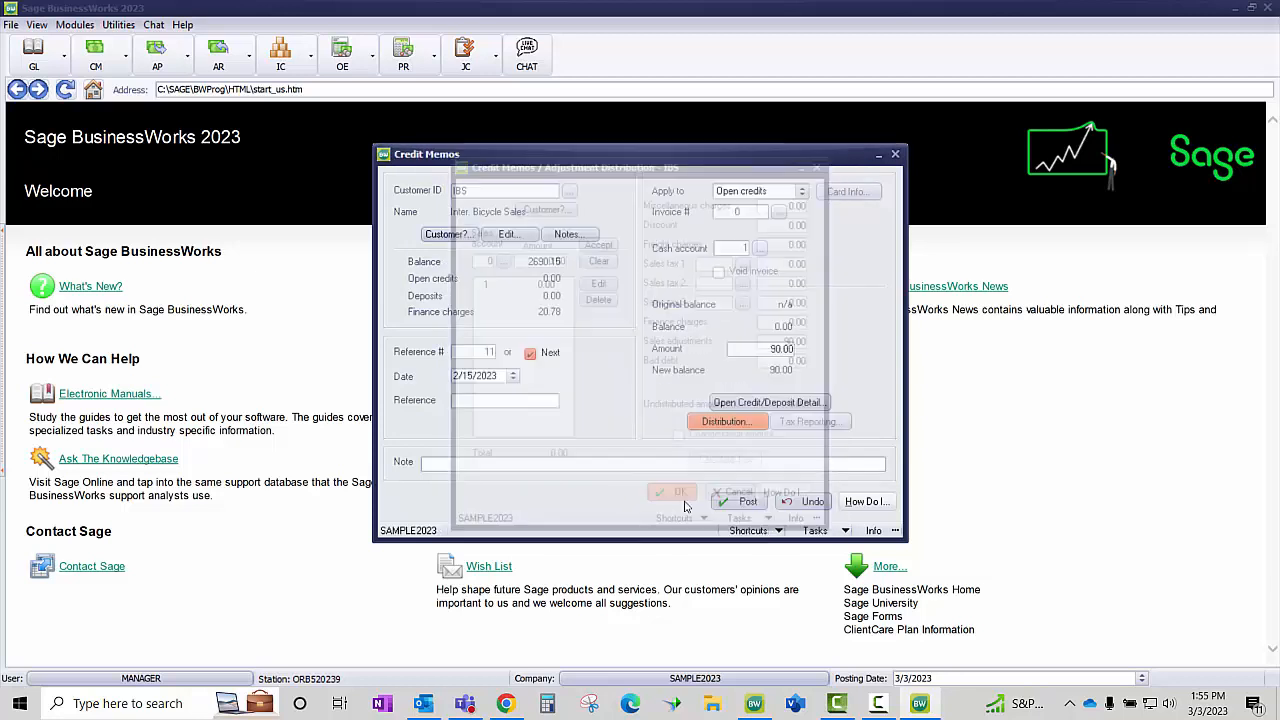
pyautogui.click(671, 491)
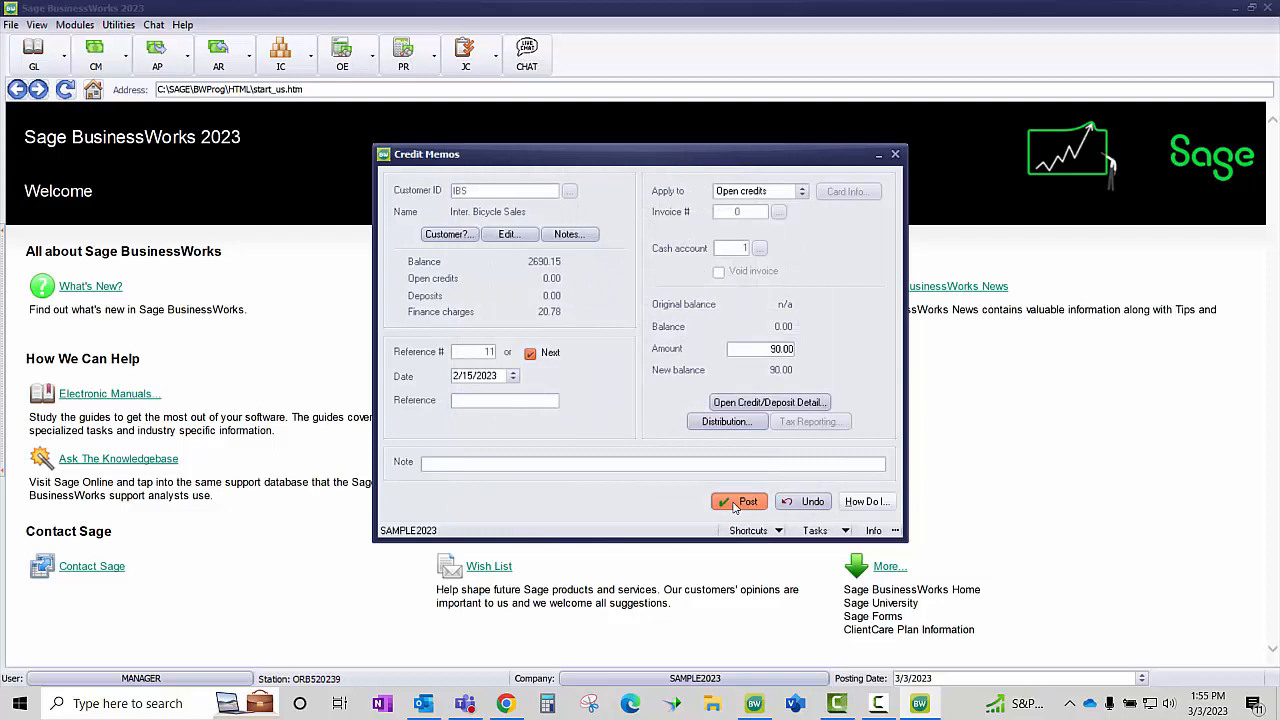
pyautogui.click(740, 501)
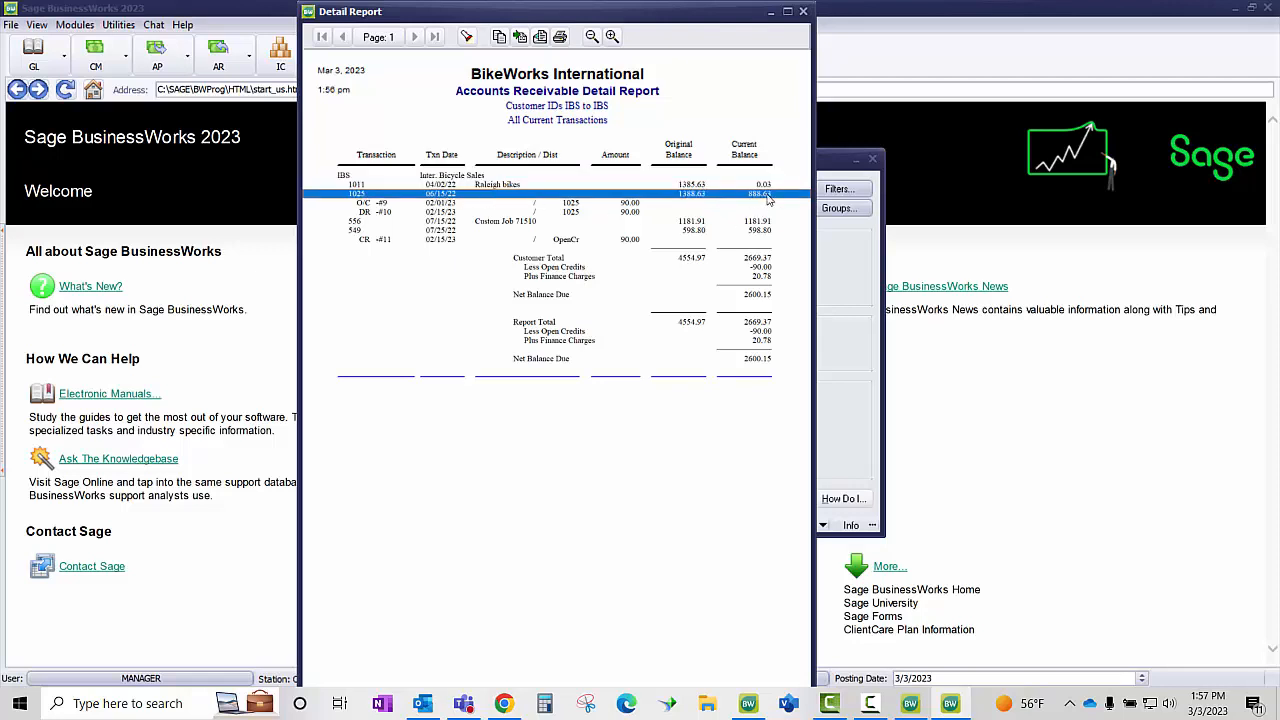
pyautogui.moveTo(771, 198)
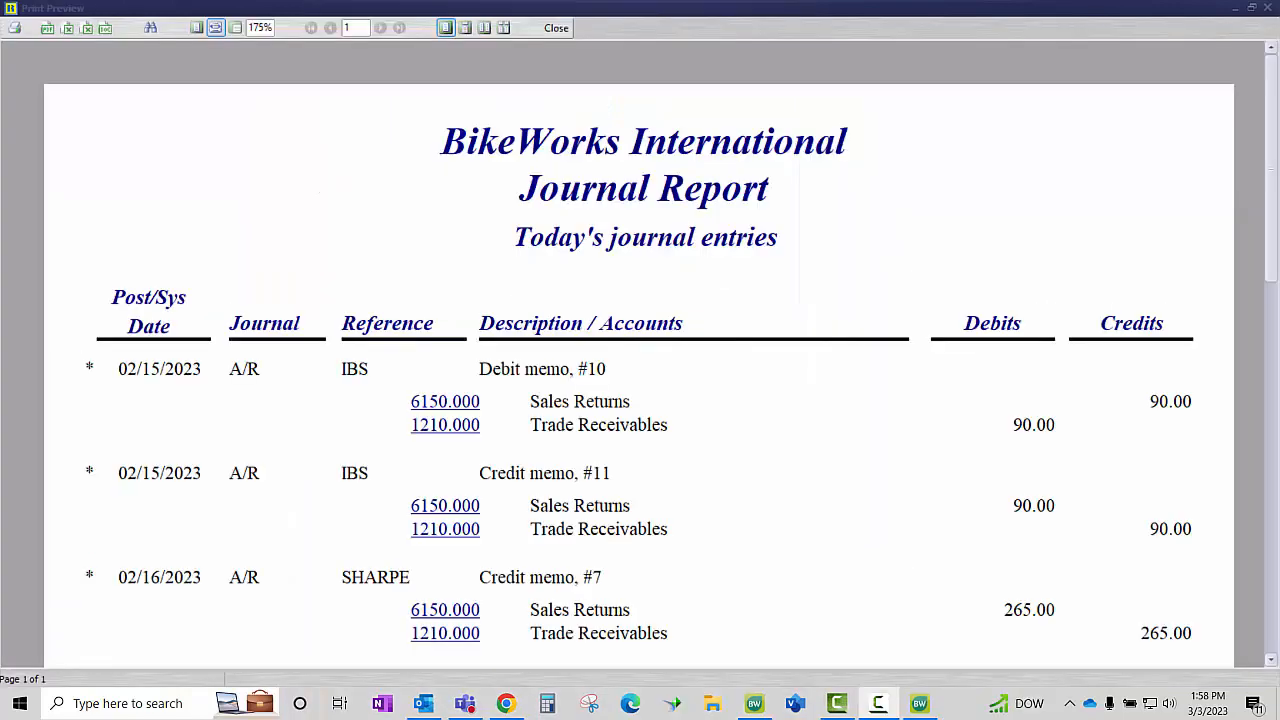
pyautogui.moveTo(877, 383)
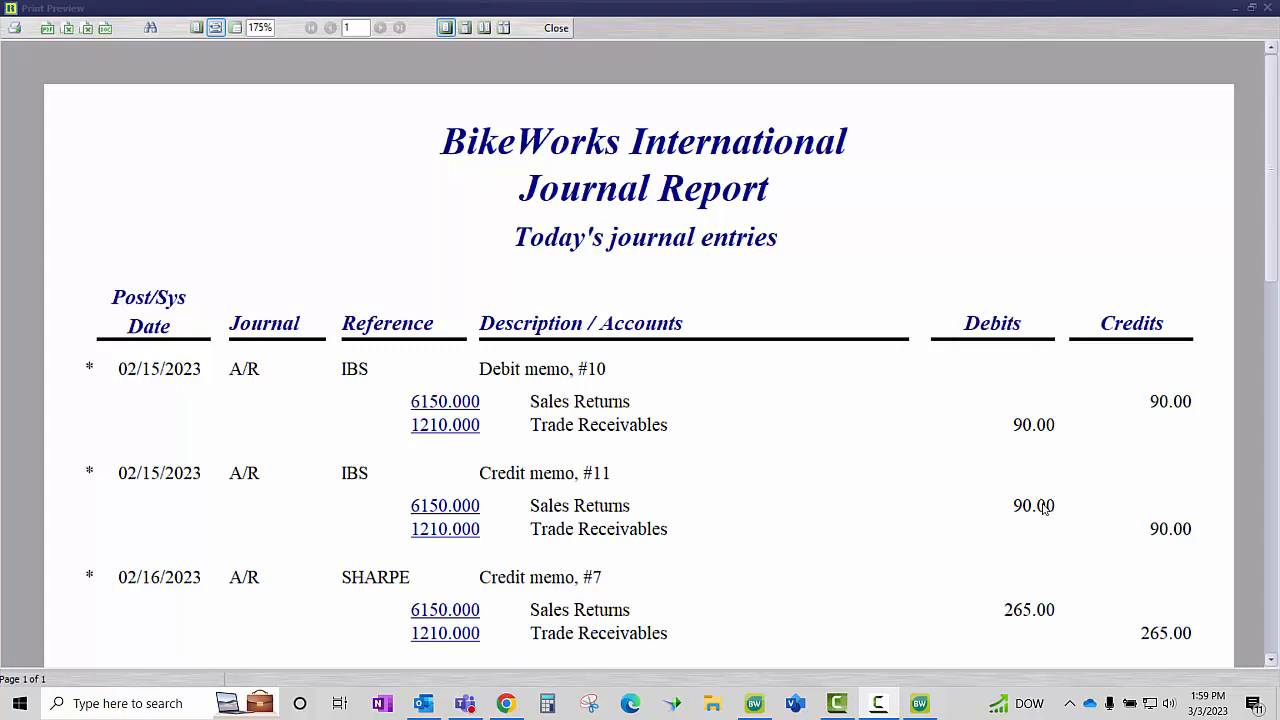
pyautogui.moveTo(1072, 492)
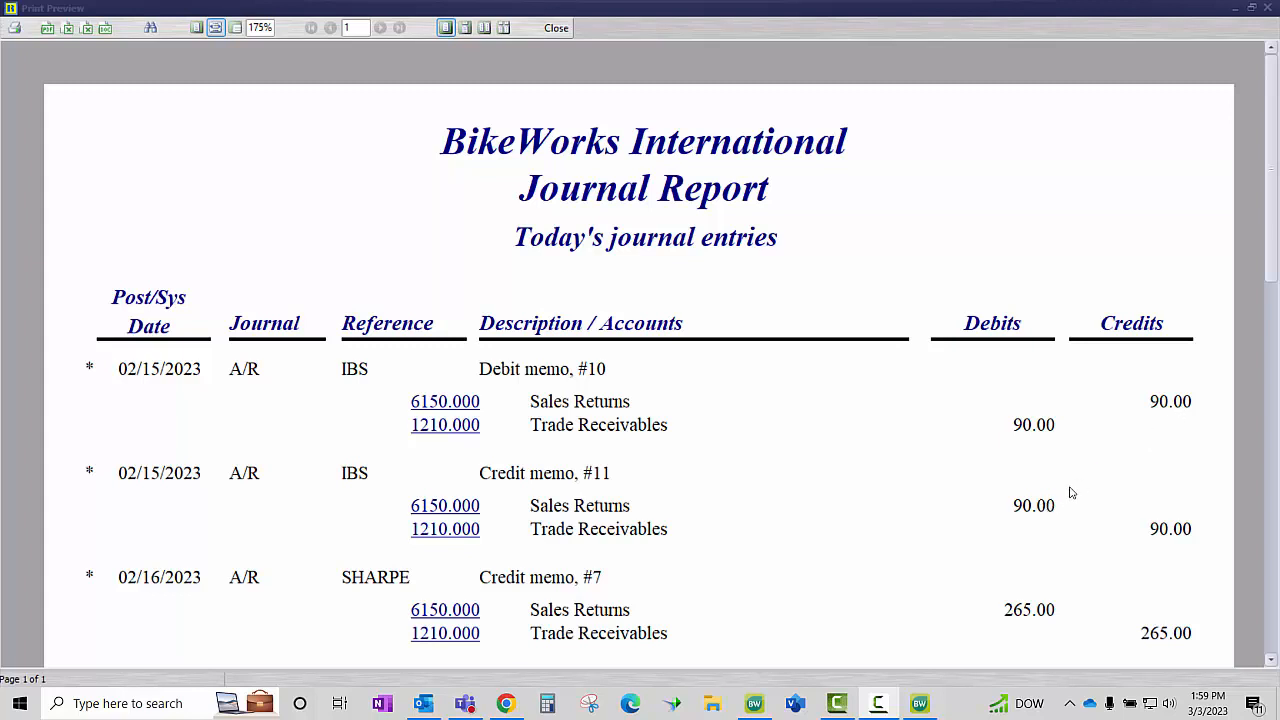
pyautogui.moveTo(1028, 510)
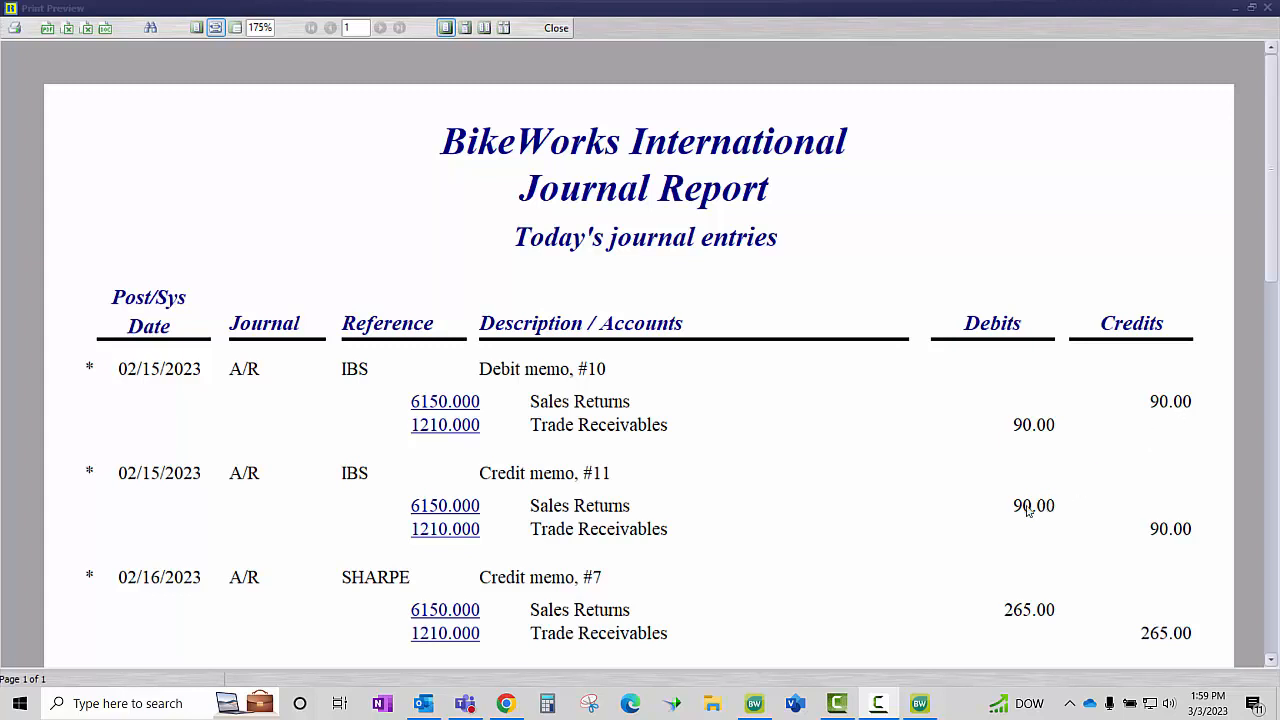
pyautogui.moveTo(1134, 520)
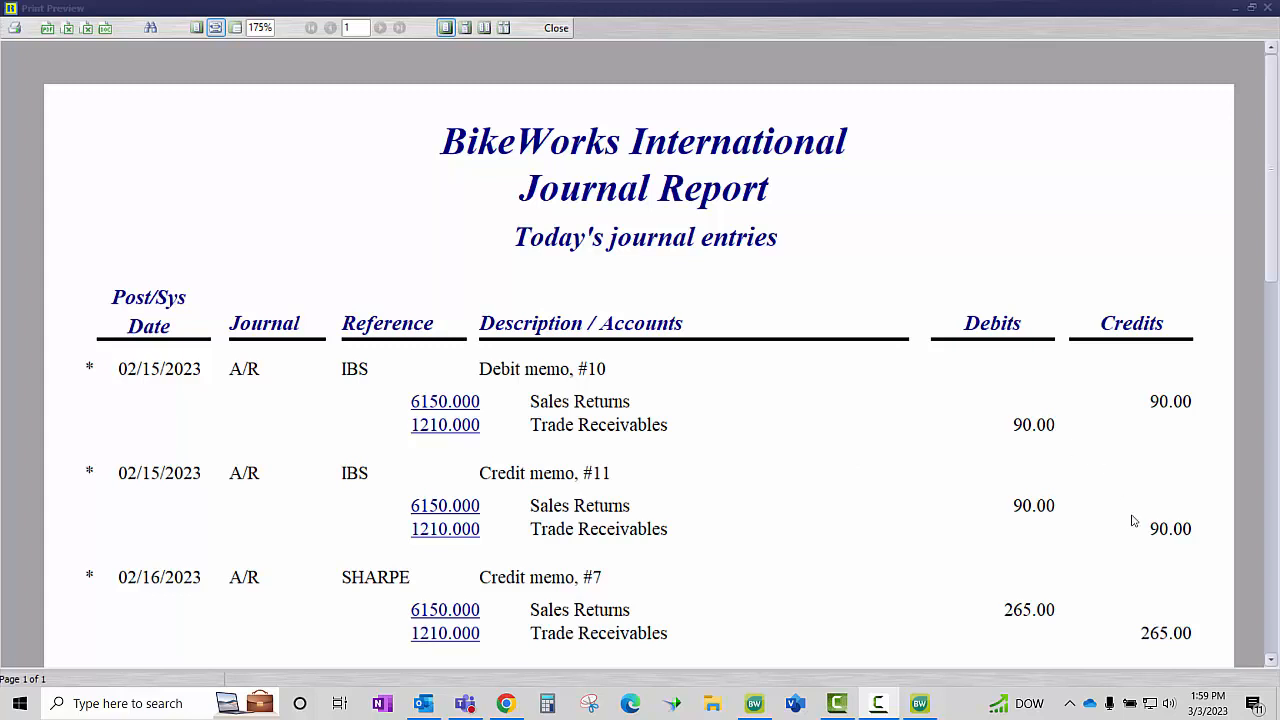
pyautogui.moveTo(1170, 534)
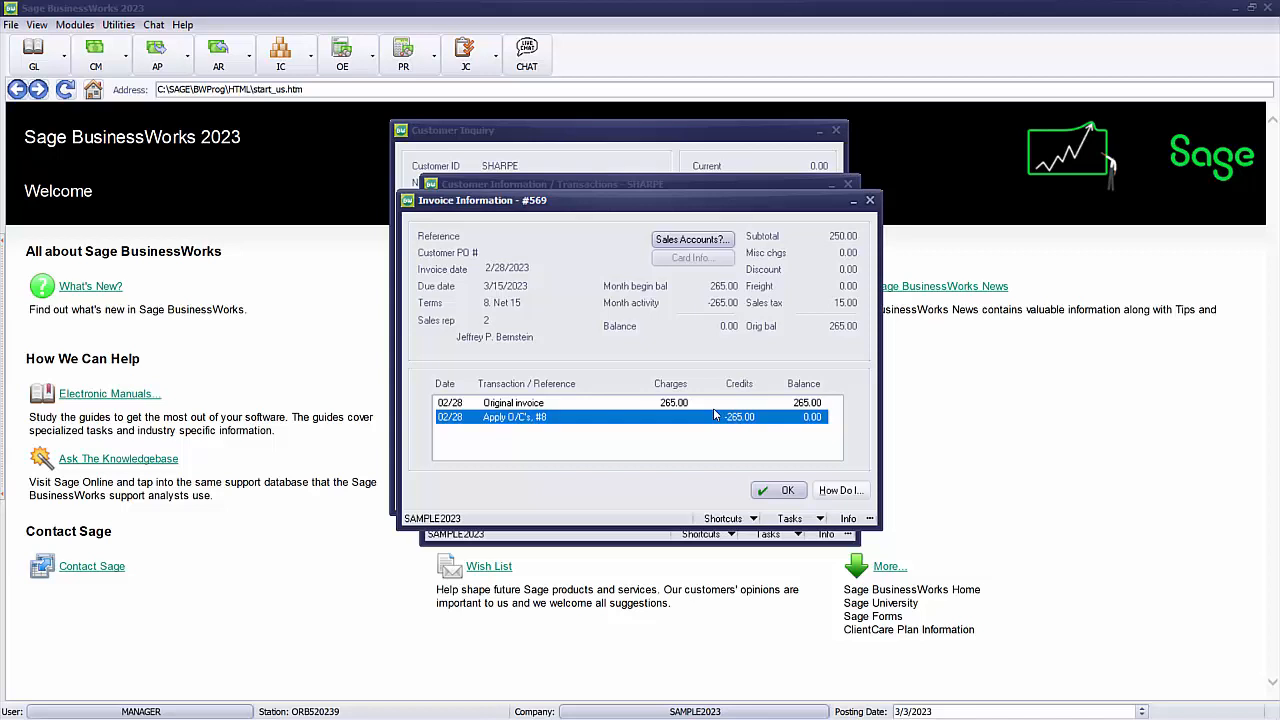
# - Bring up the invoice entry form for Sharpe Wheels, invoice #571 dated 2/15/2023
pyautogui.click(513, 402)
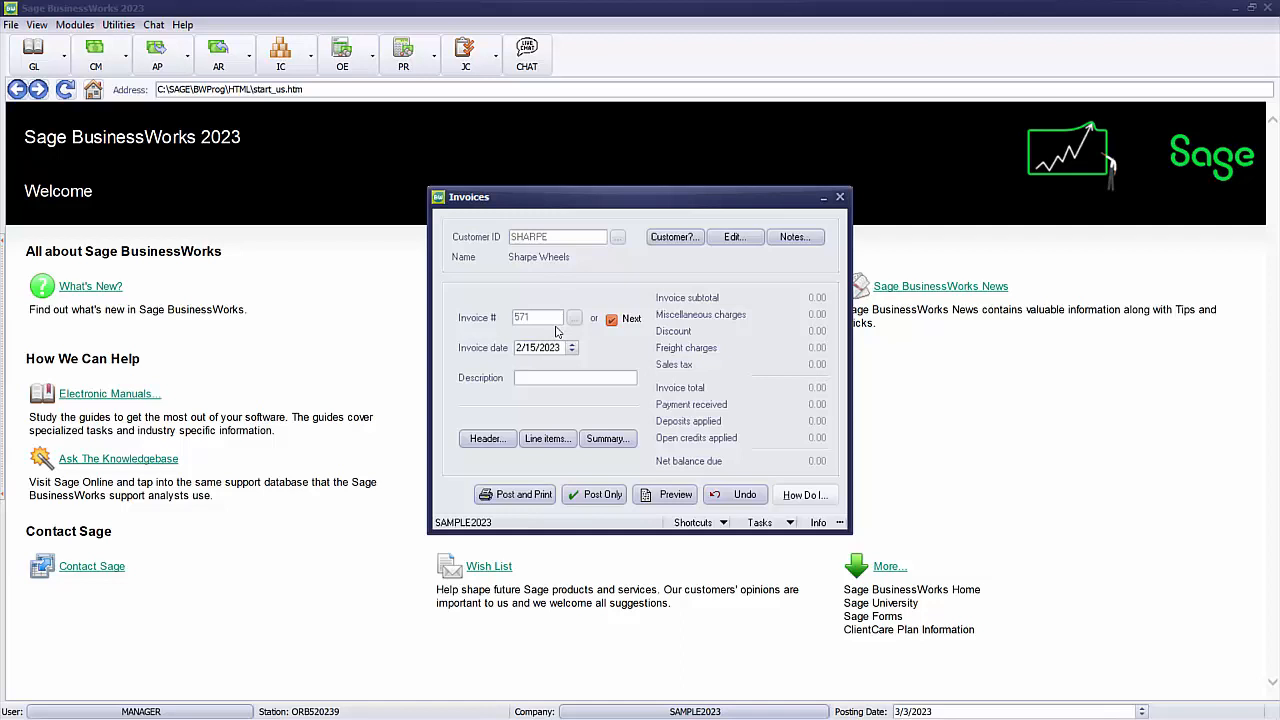
# - Enter 'reinstate invoice' as invoice 571's description
pyautogui.write('reinstate')
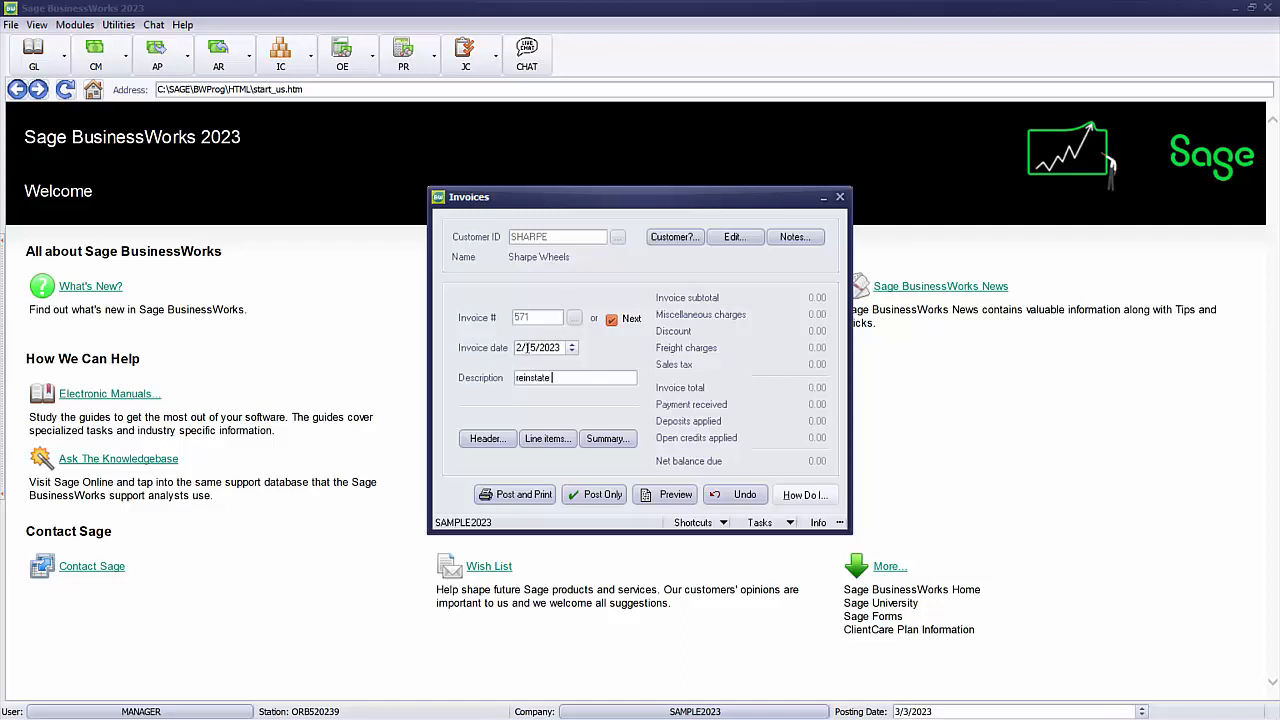
pyautogui.write('invoice')
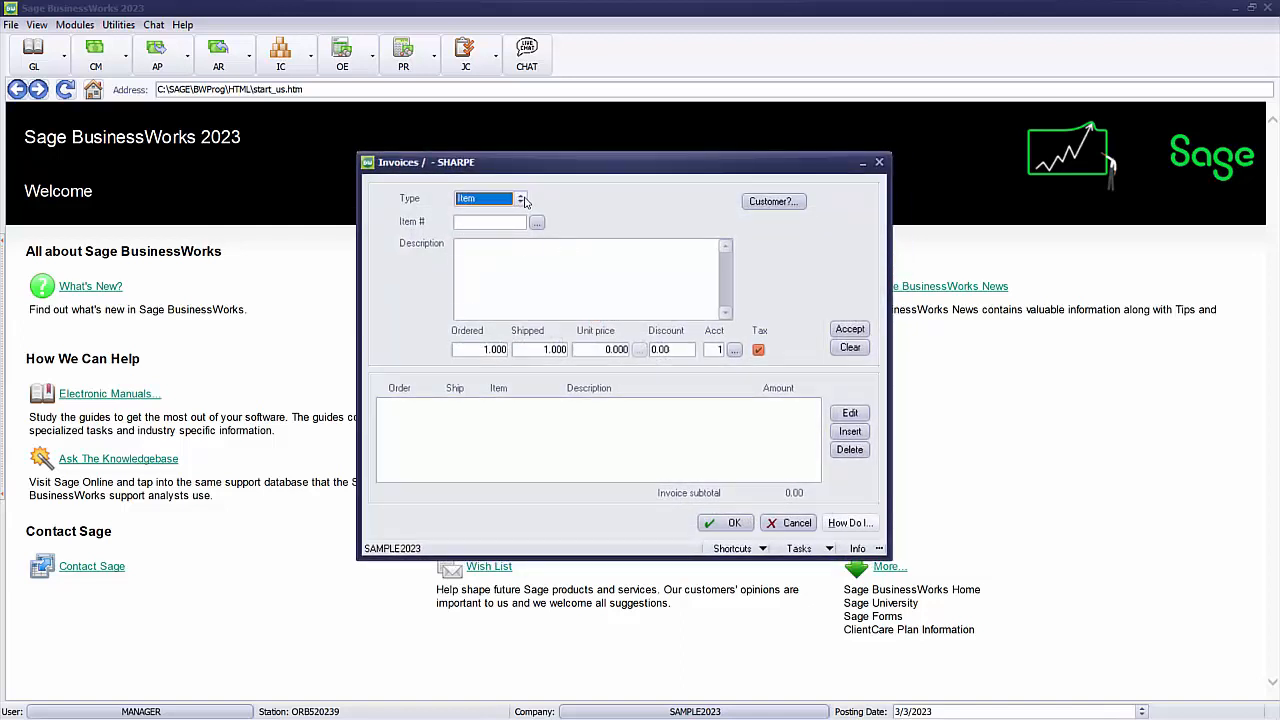
# - Add a 265.00 miscellaneous reinstatement charge line and post invoice 571 without printing
pyautogui.click(520, 198)
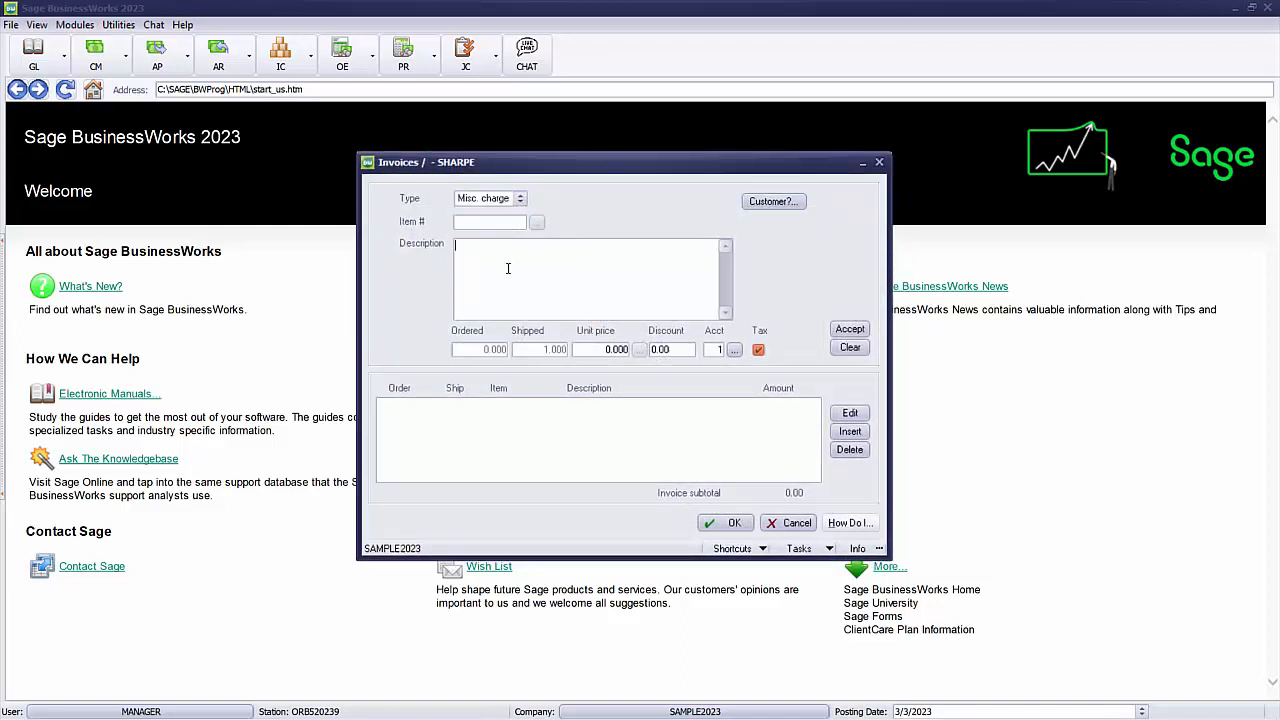
pyautogui.write('Reinstate invoice')
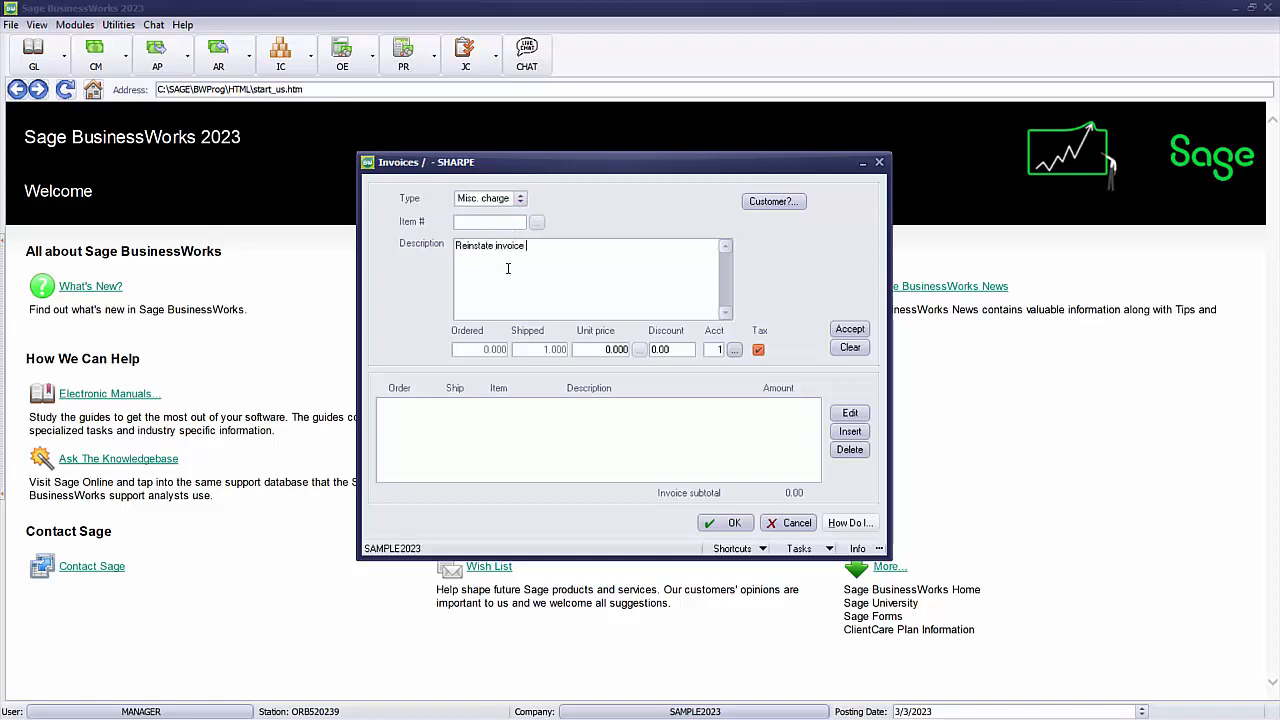
pyautogui.write('102')
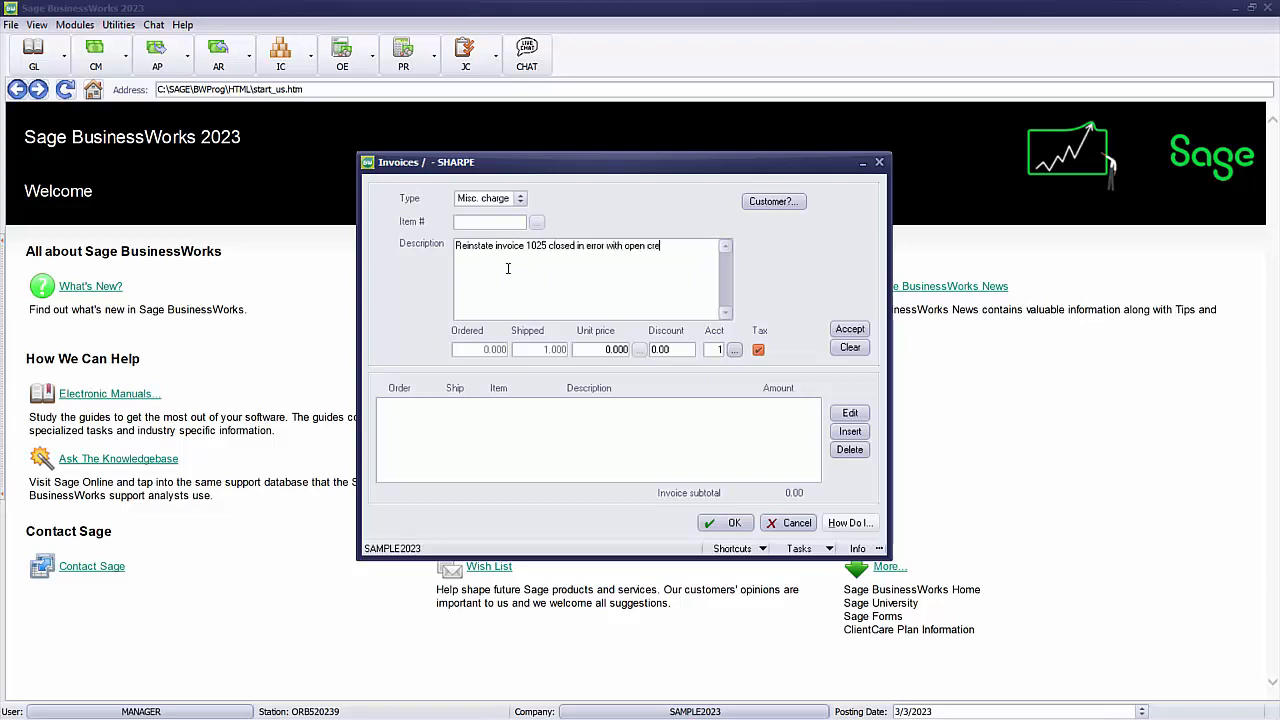
pyautogui.write('dit')
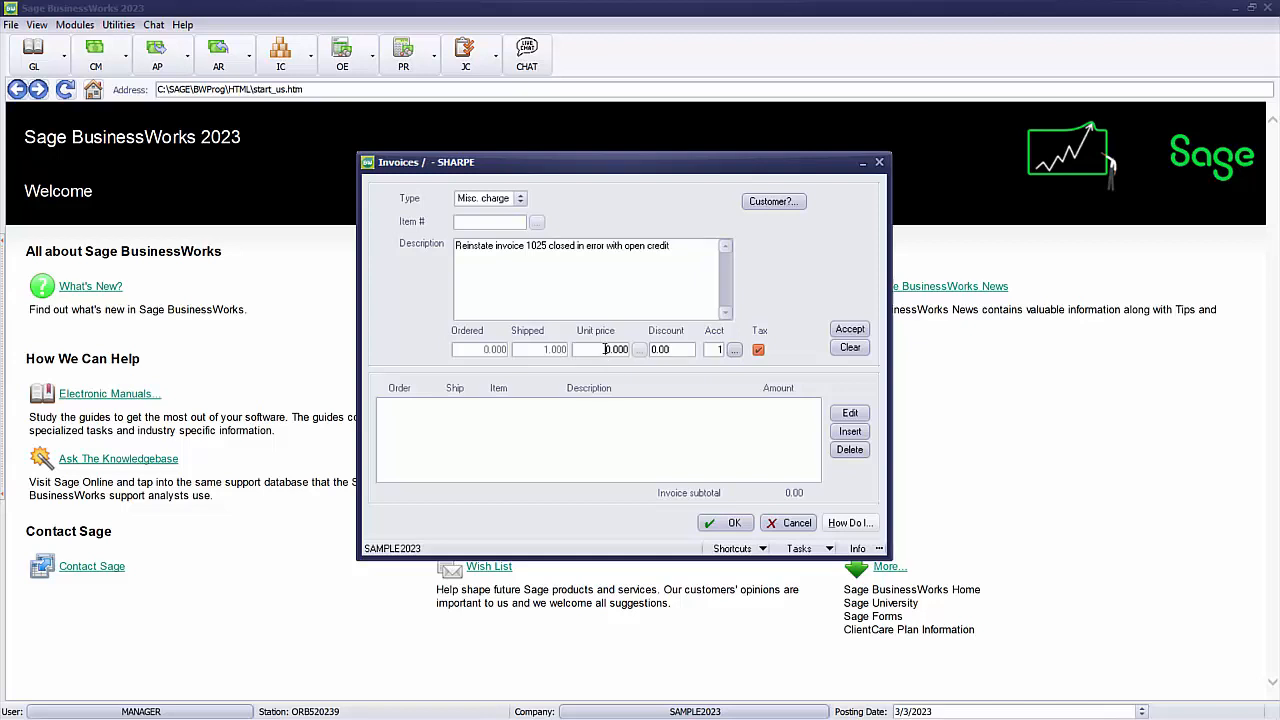
pyautogui.write('265.00')
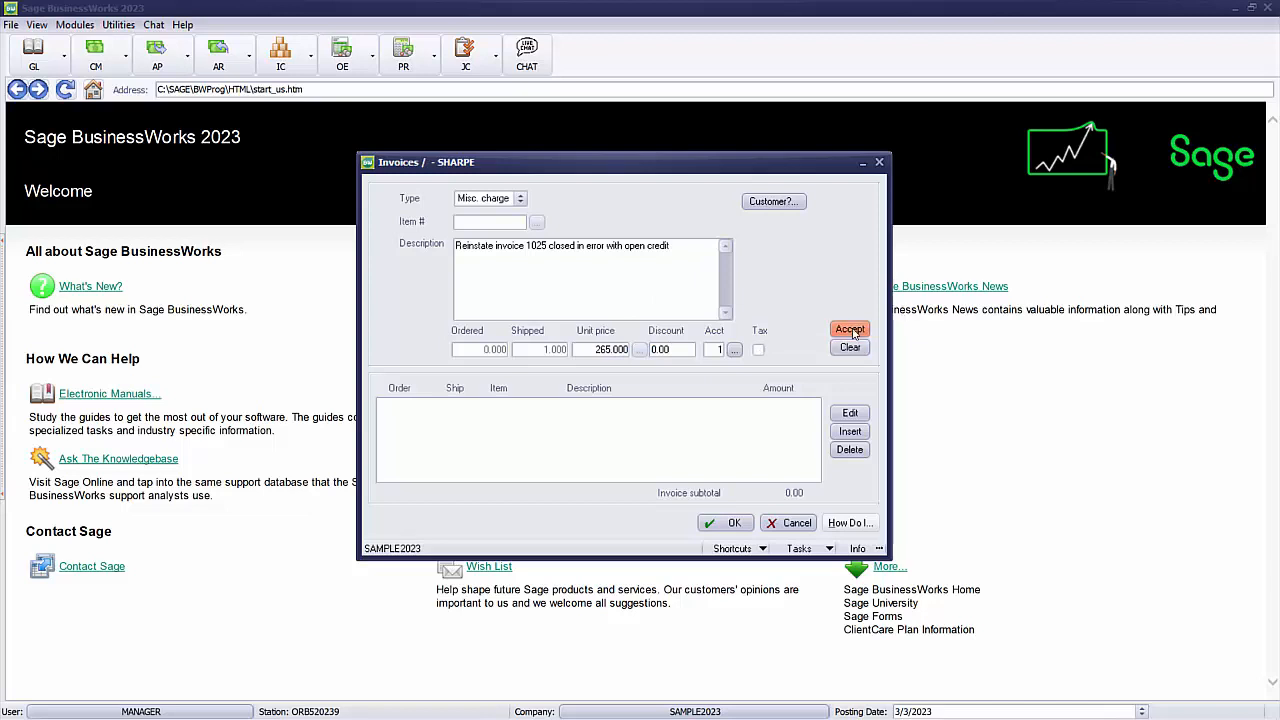
pyautogui.click(849, 329)
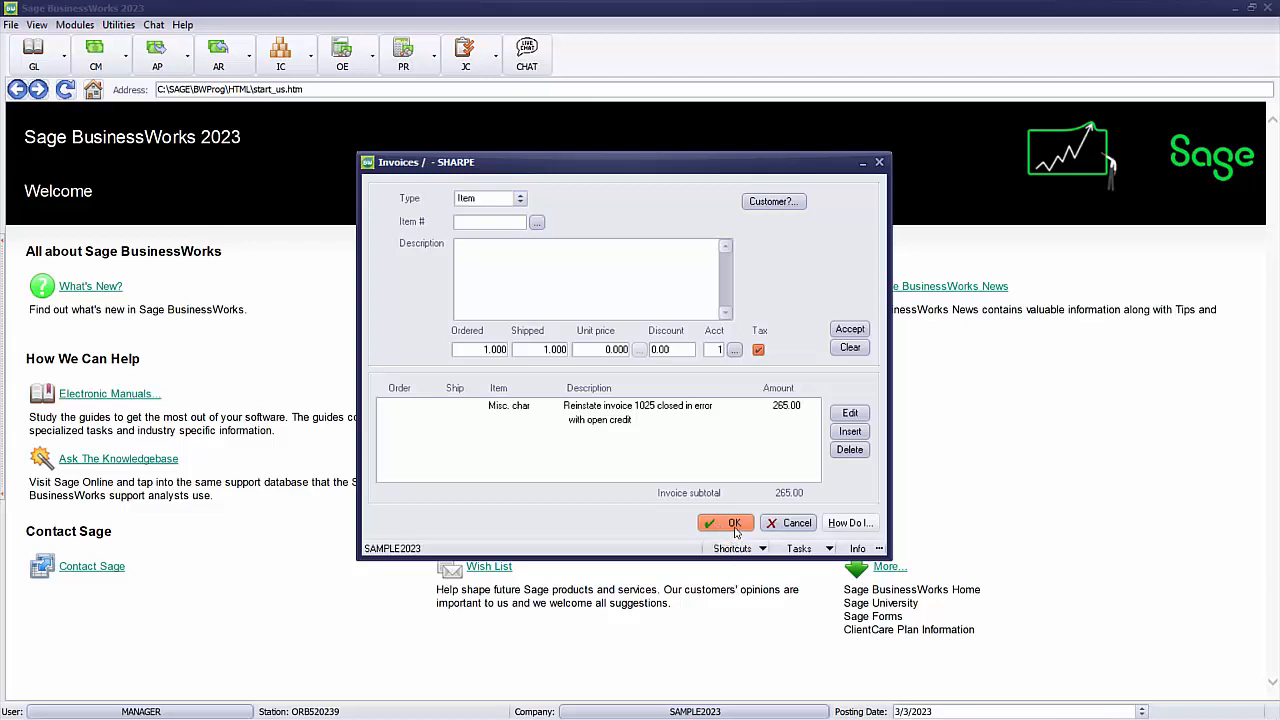
pyautogui.click(726, 522)
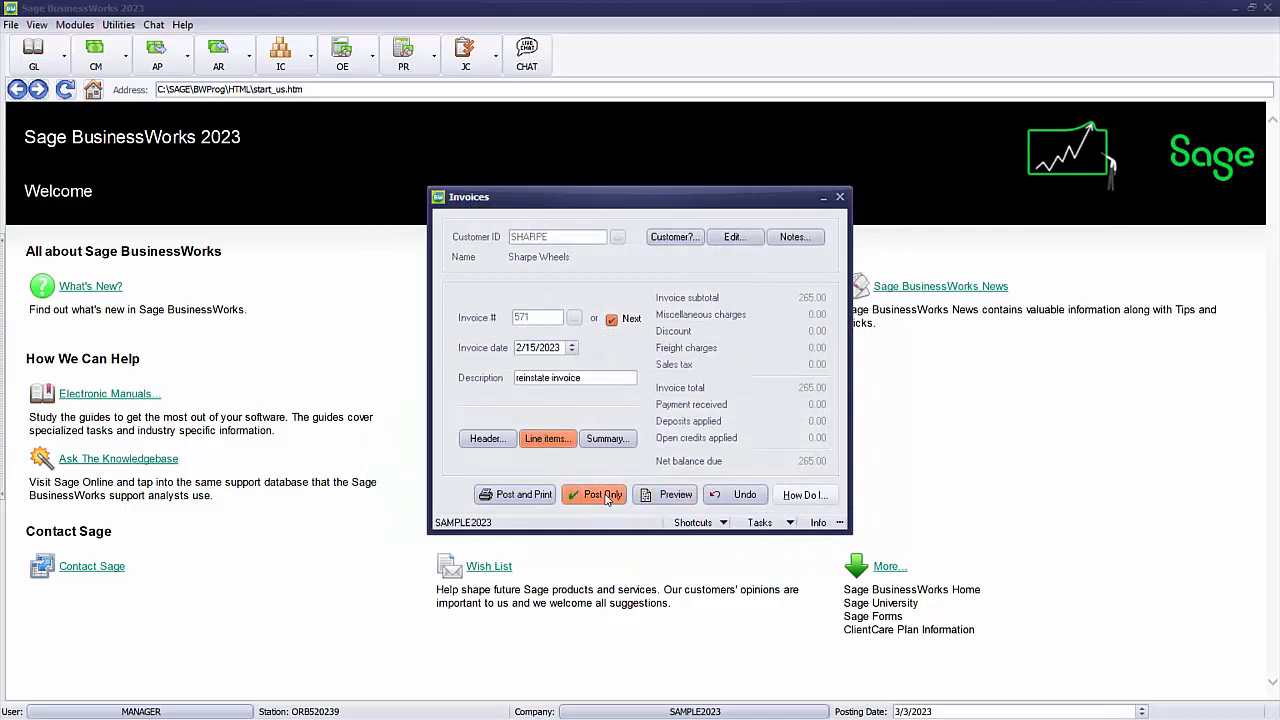
pyautogui.click(594, 494)
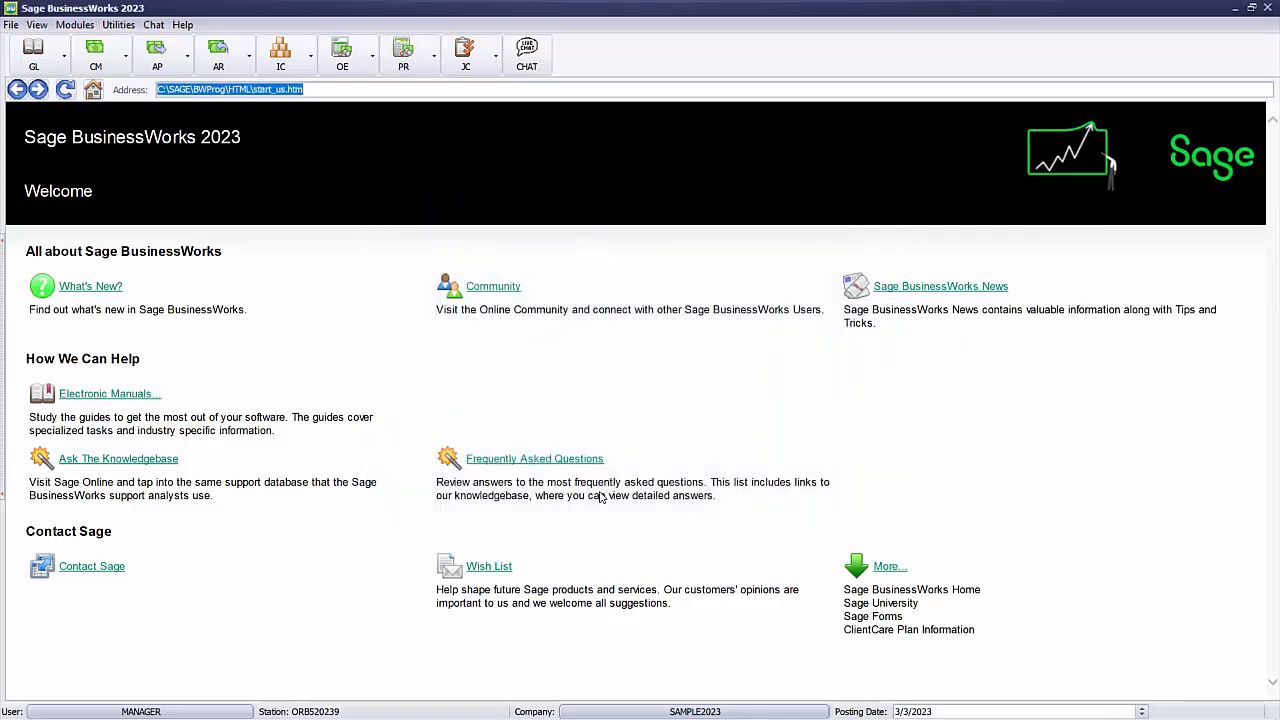
# - Bring up a blank Credit Memos entry form from the AR Transactions menu
pyautogui.click(218, 55)
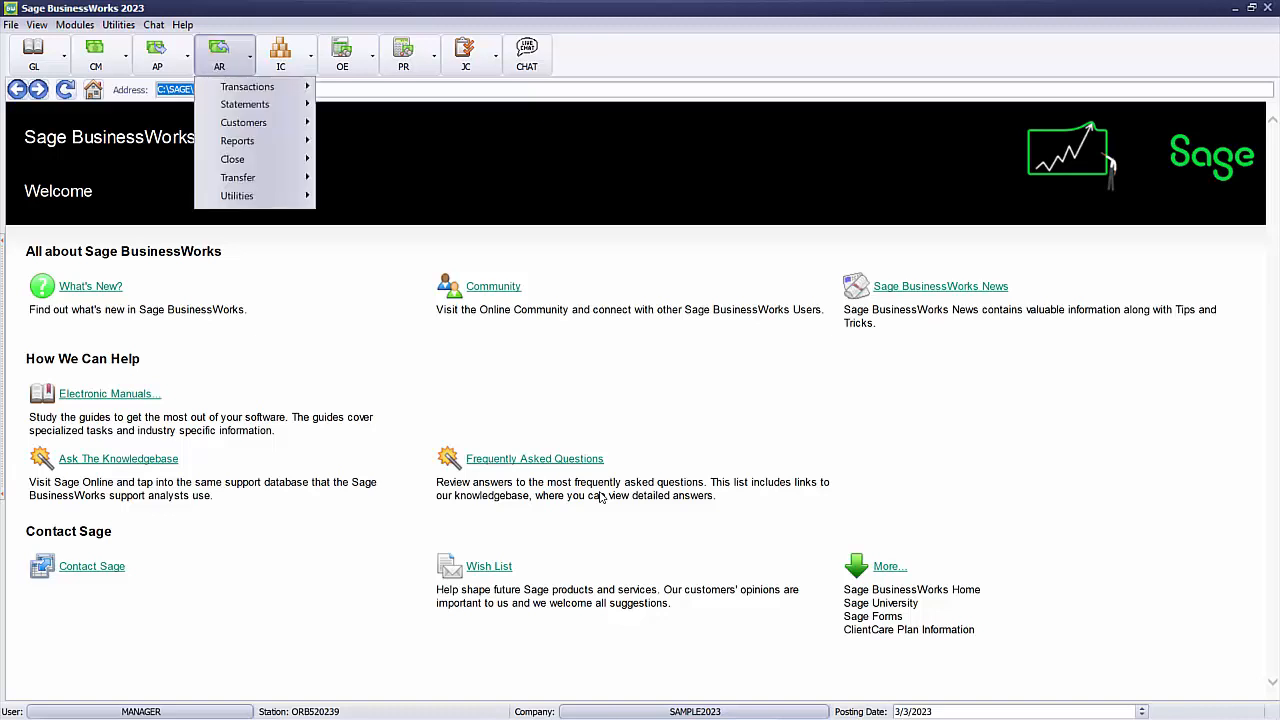
pyautogui.moveTo(247, 86)
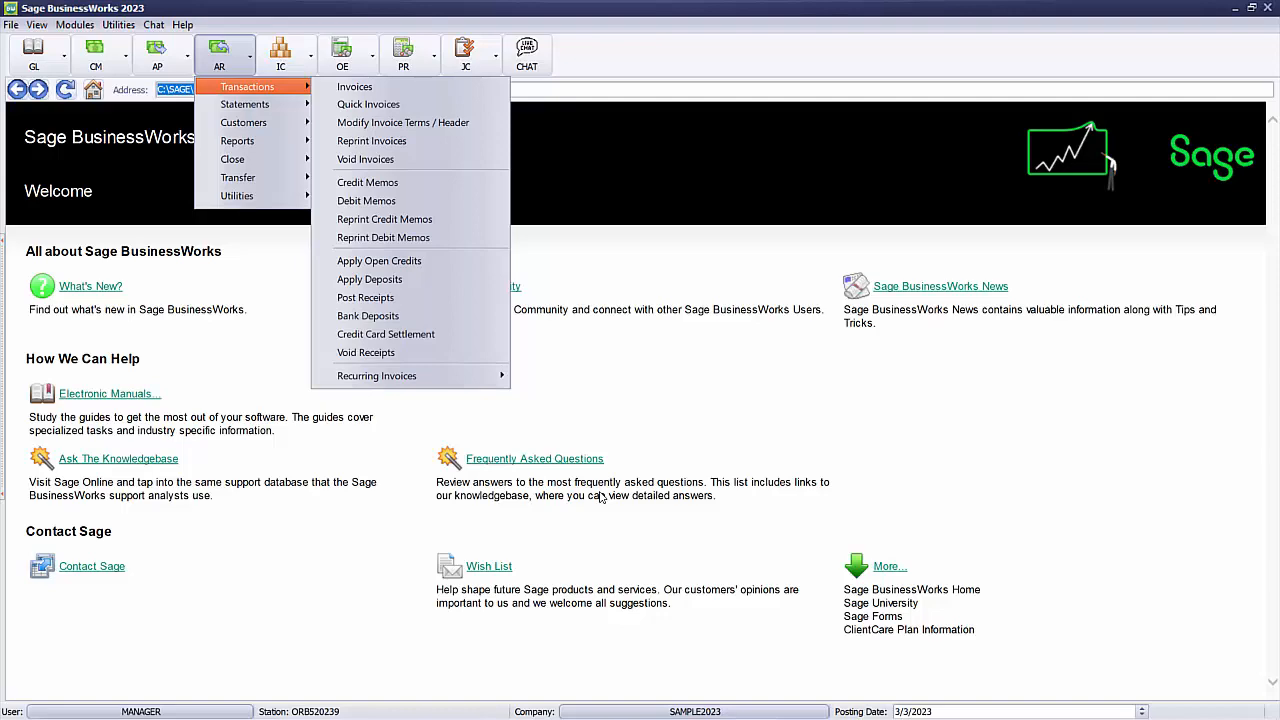
pyautogui.moveTo(355, 86)
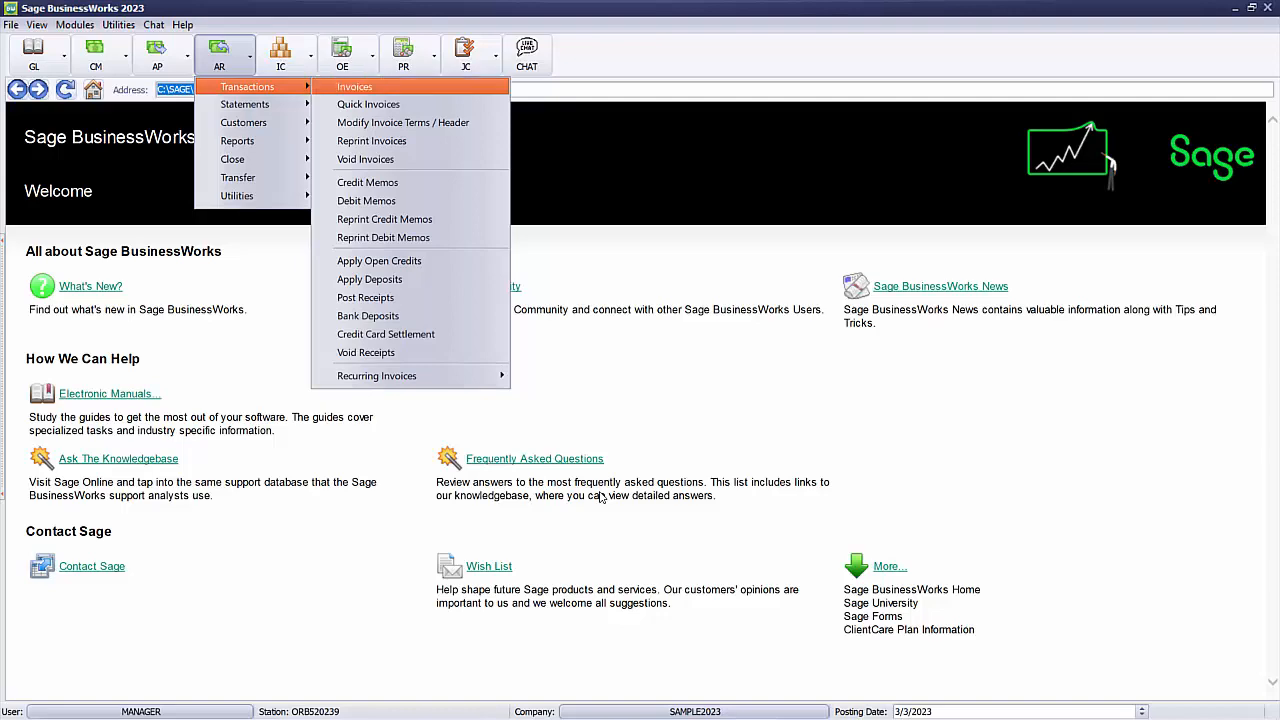
pyautogui.click(354, 86)
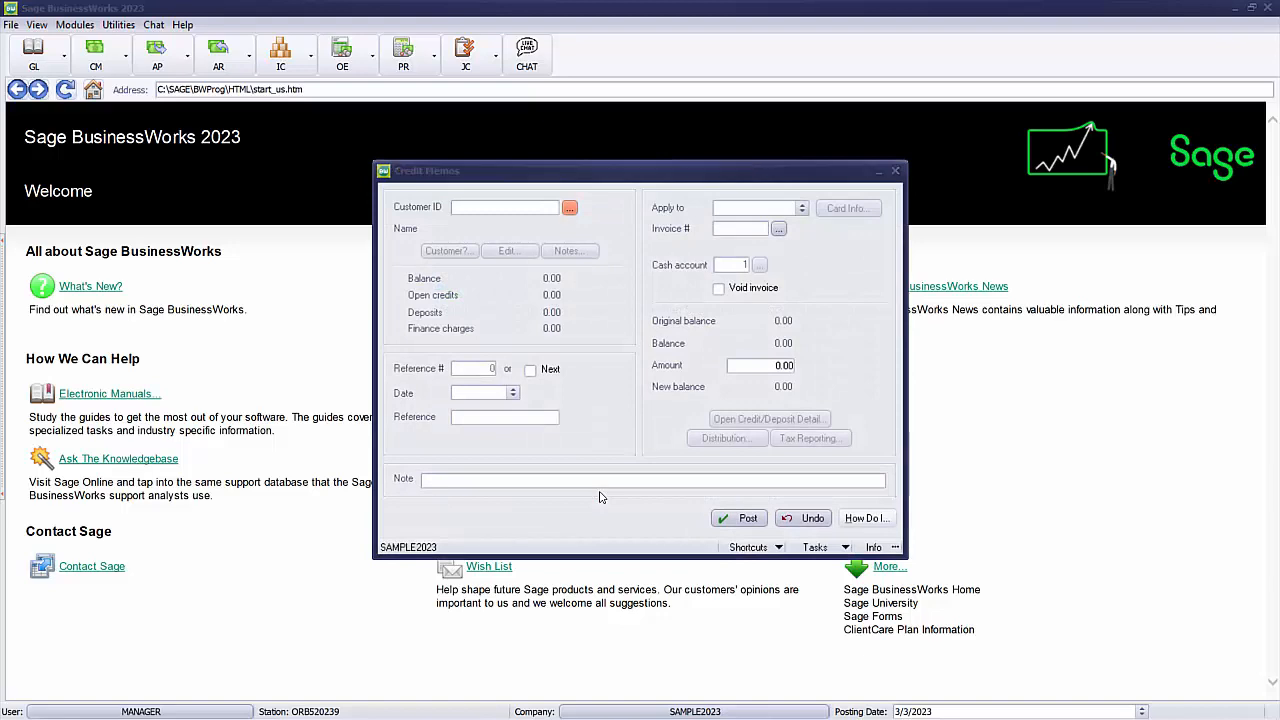
# - Enter SHARPE, date 2/15/2023, reference 'restore O/C', apply to Open credits, amount 265.00
pyautogui.write('SHARPE')
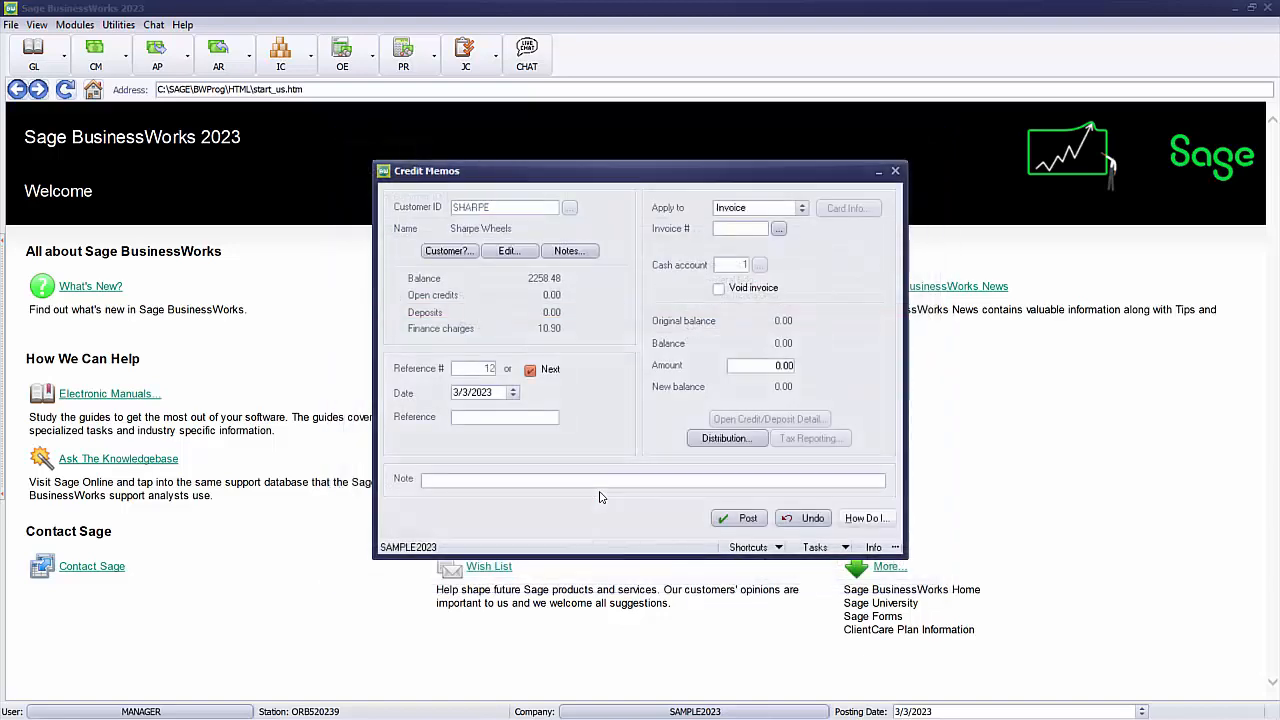
pyautogui.click(472, 392)
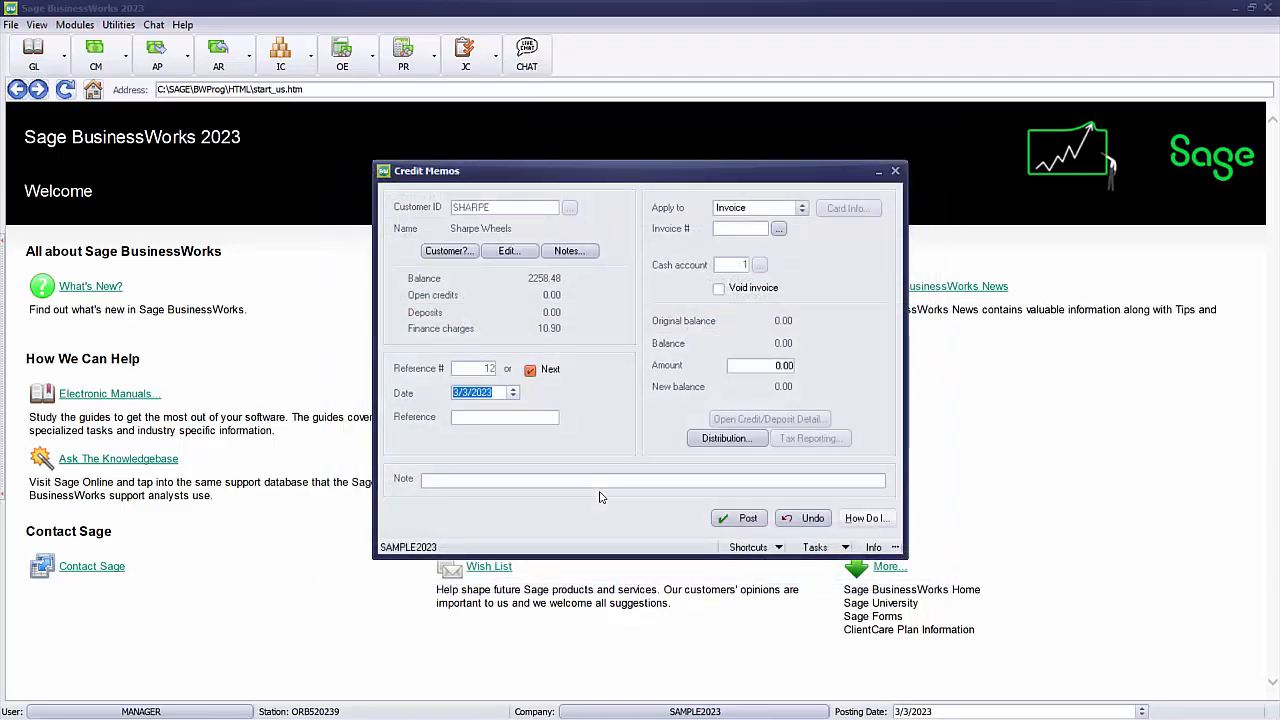
pyautogui.write('2/15/2023')
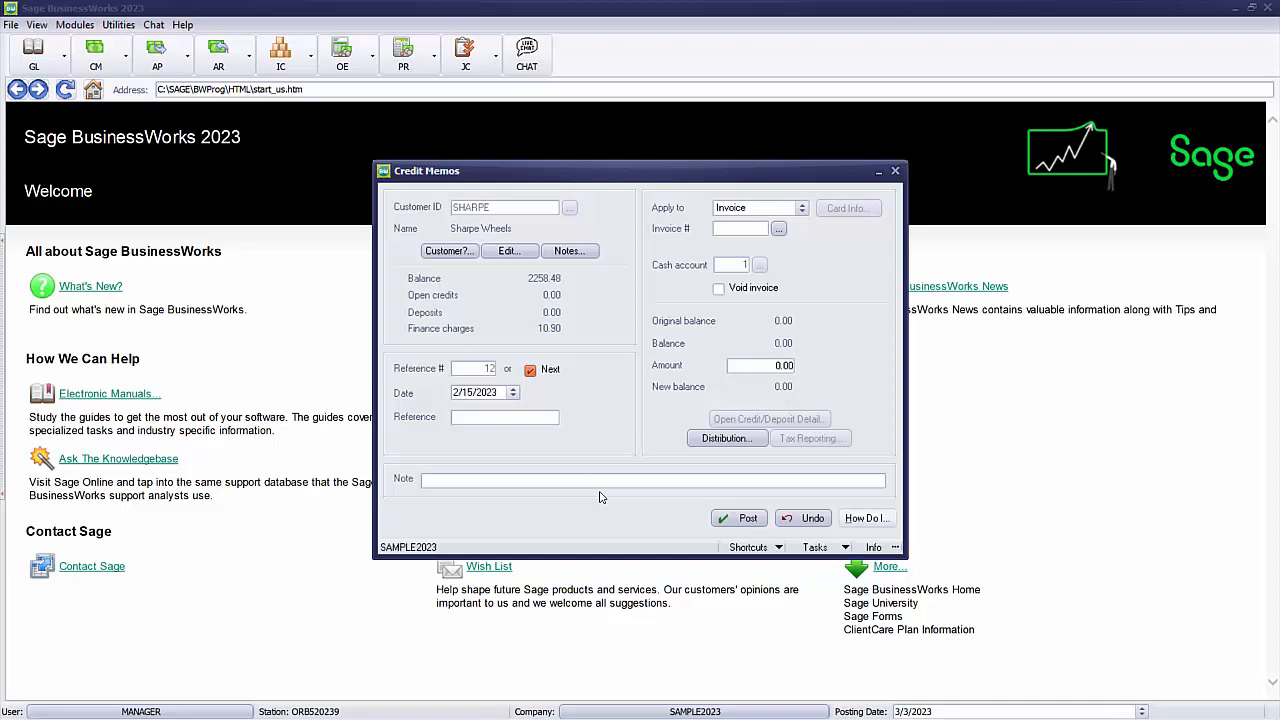
pyautogui.write('restore 0/')
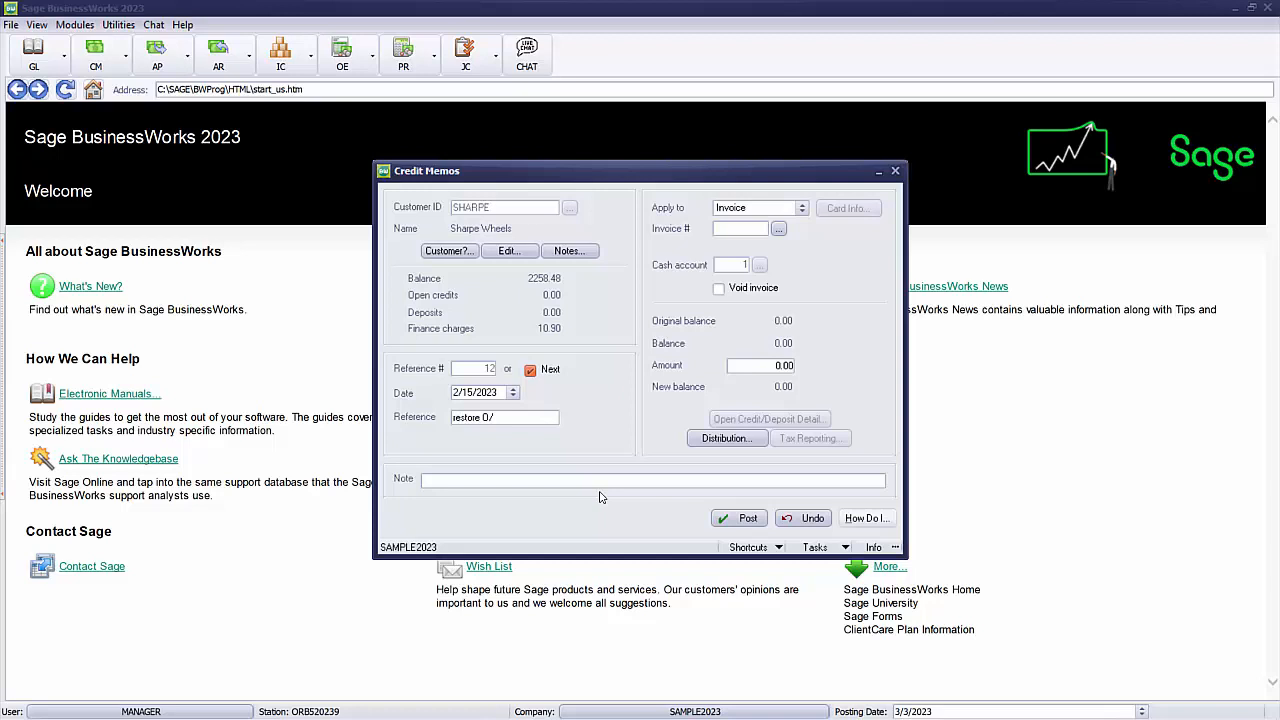
pyautogui.click(800, 208)
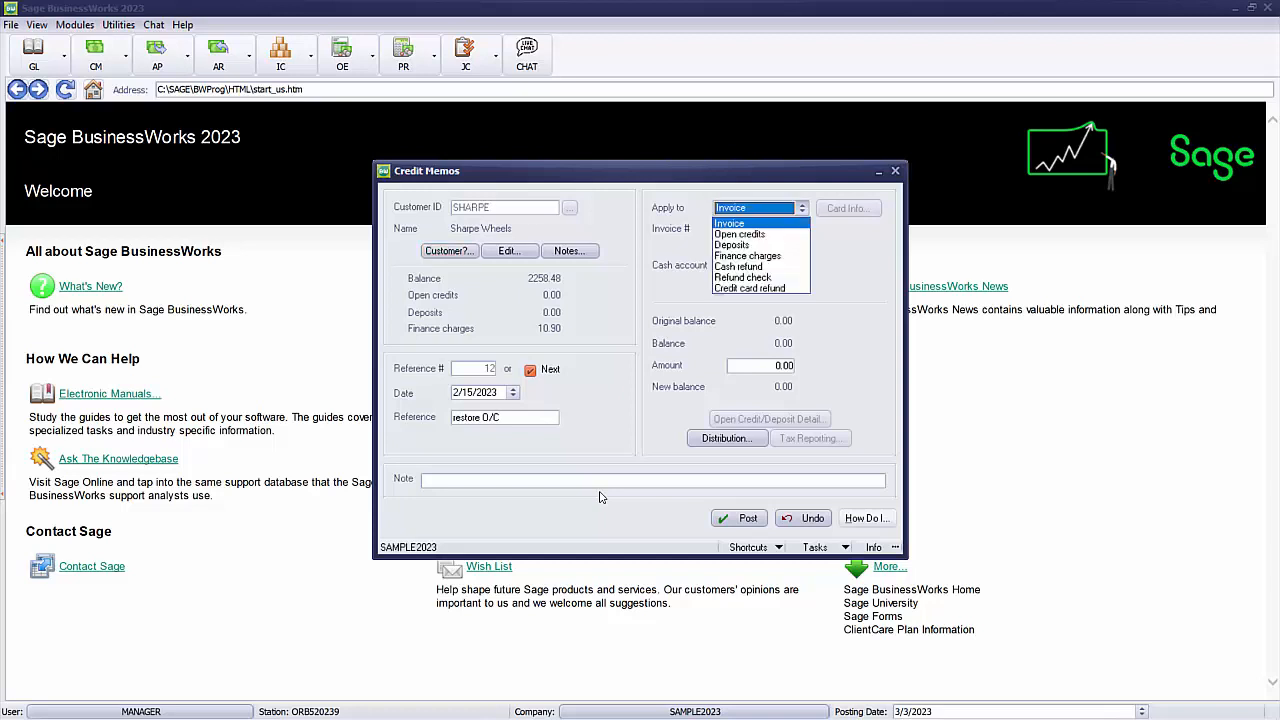
pyautogui.click(739, 234)
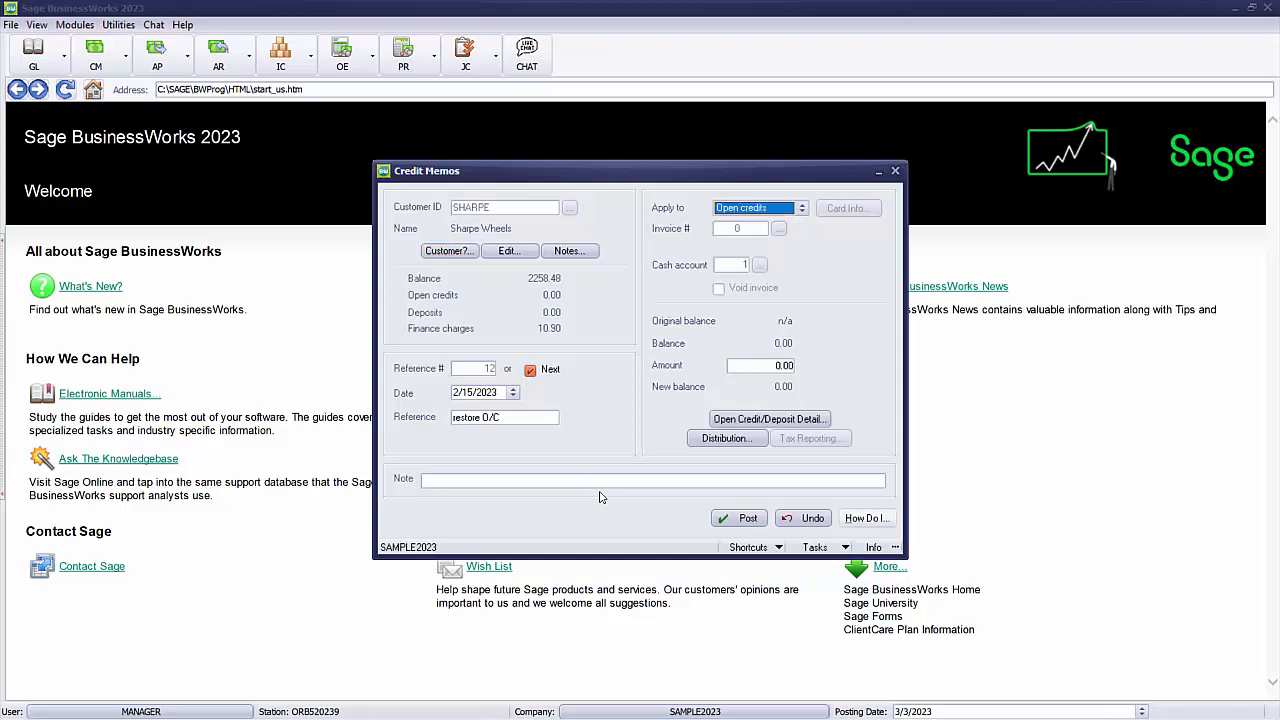
pyautogui.click(760, 365)
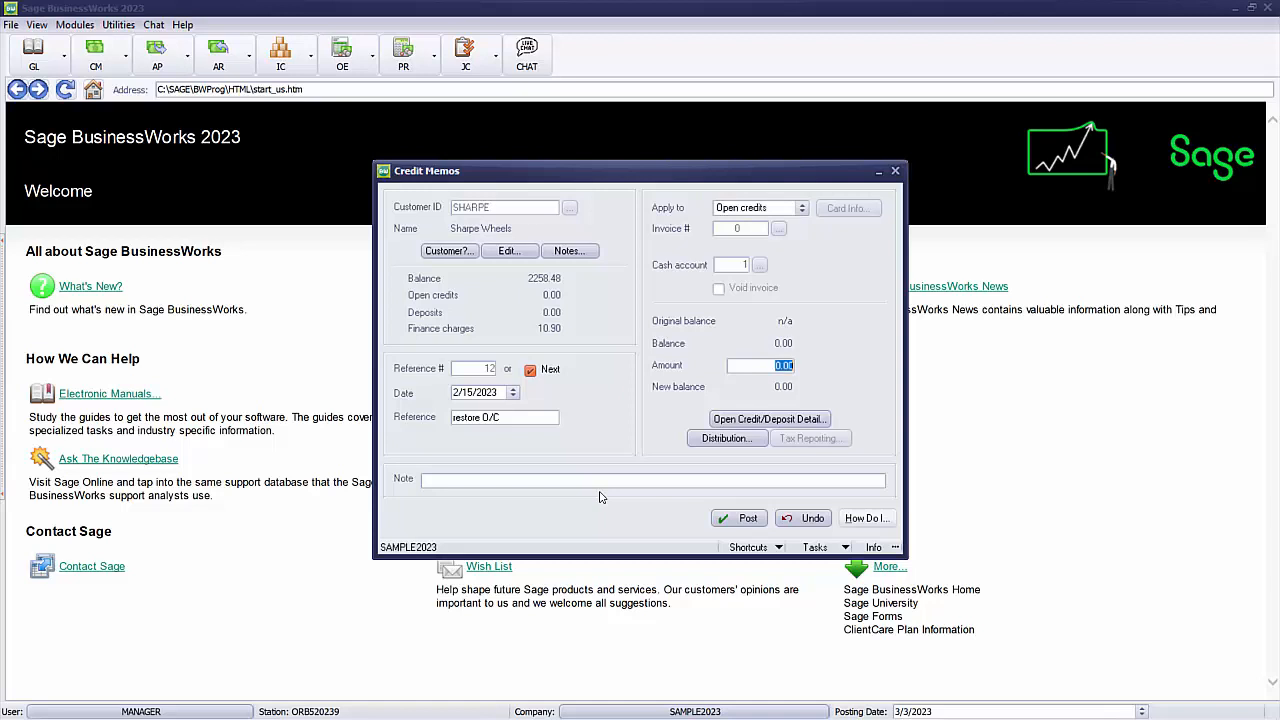
pyautogui.write('265.00')
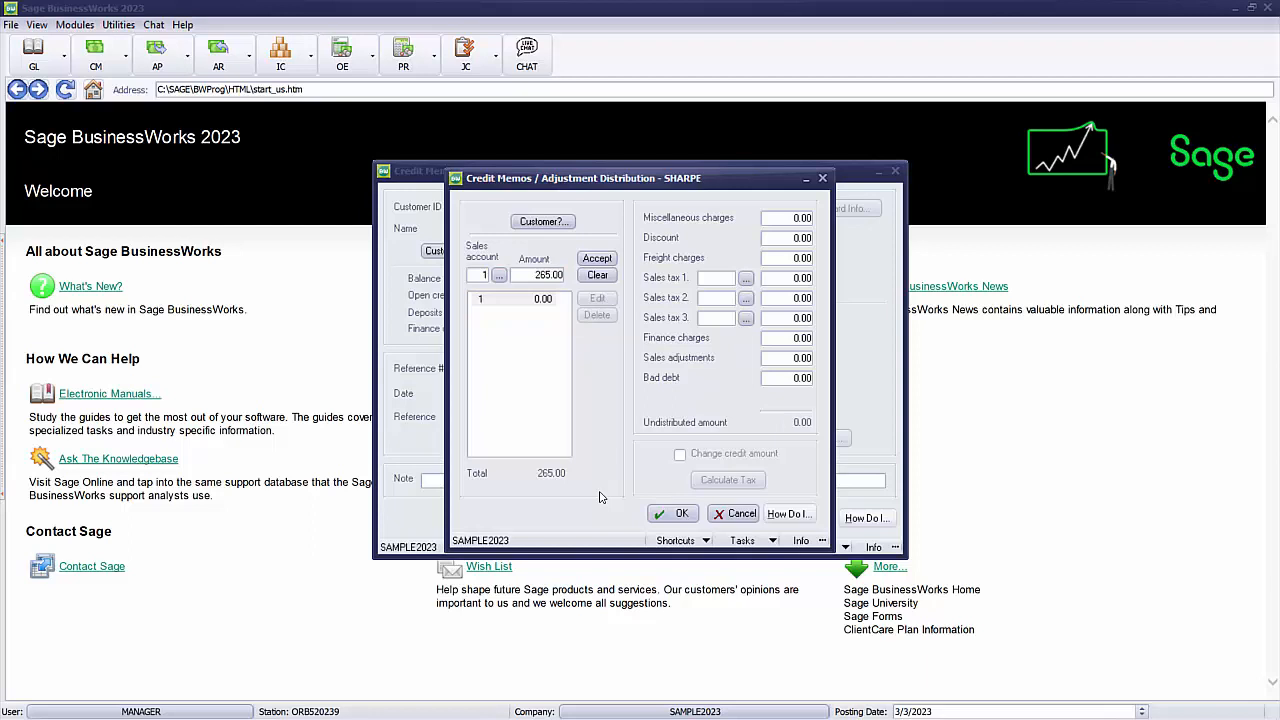
# - Accept 265.00 for sales account 1 and confirm the credit memo distribution
pyautogui.click(518, 299)
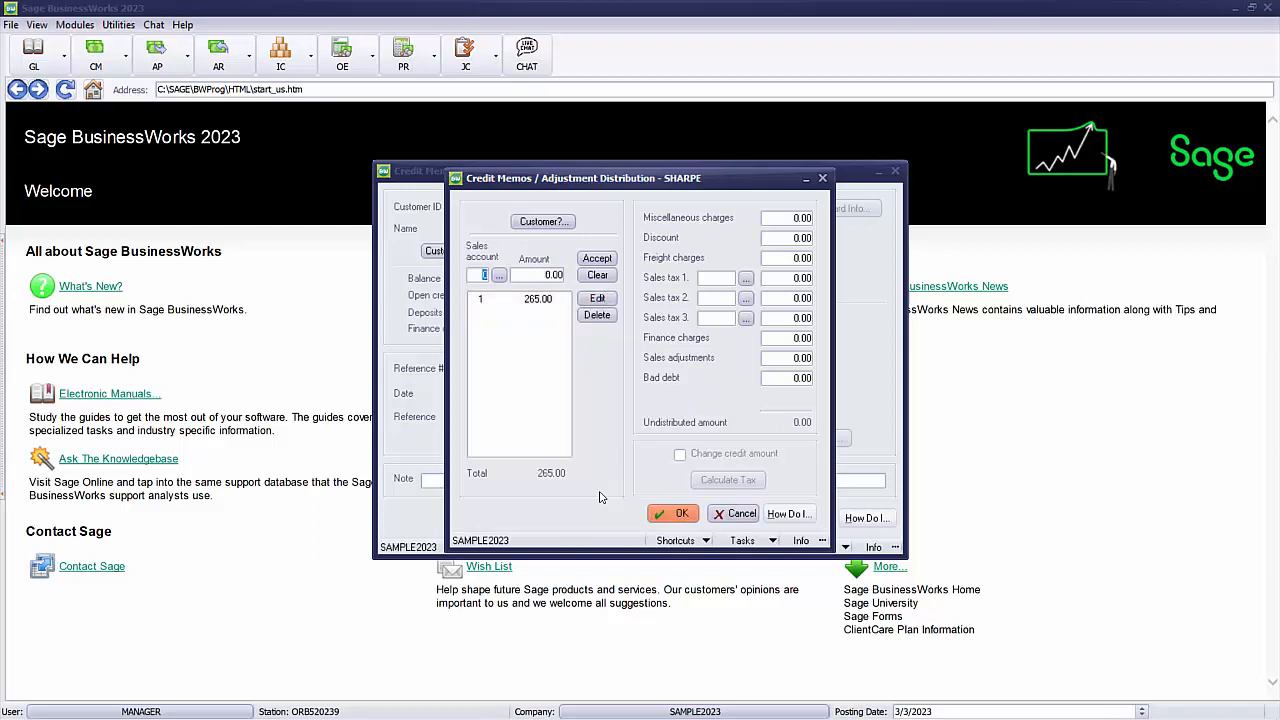
pyautogui.click(672, 513)
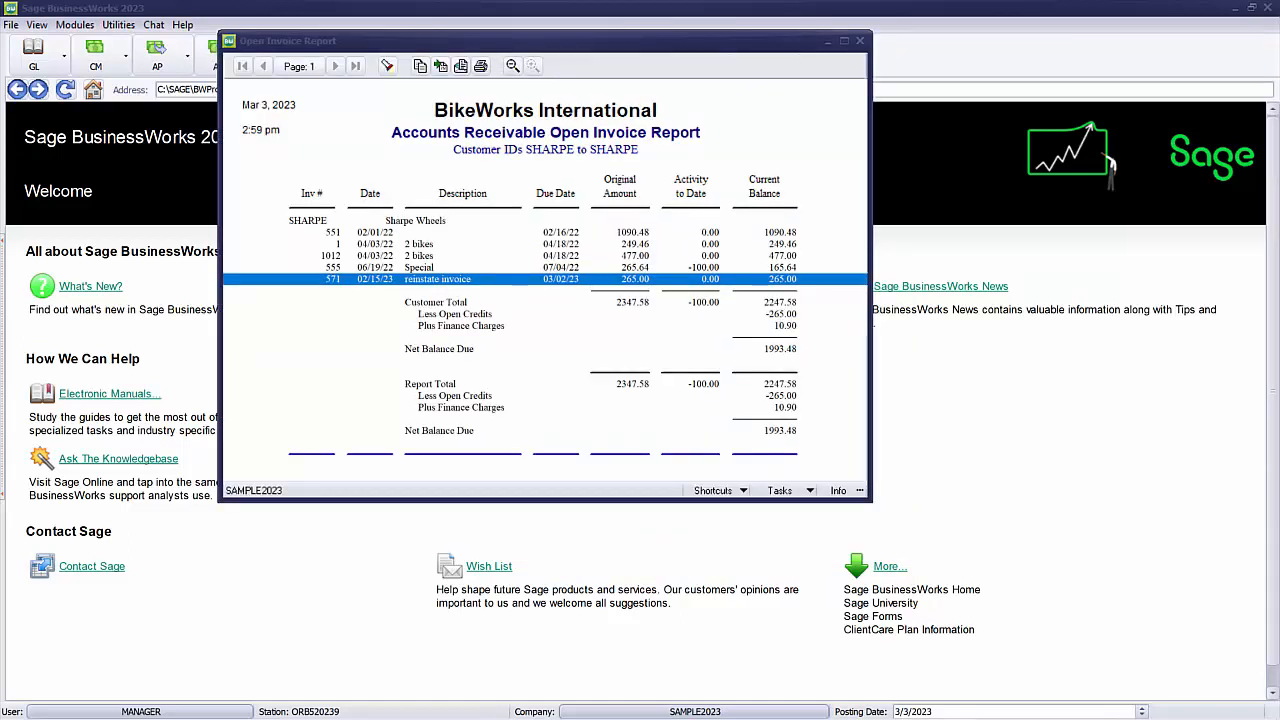
pyautogui.moveTo(662, 178)
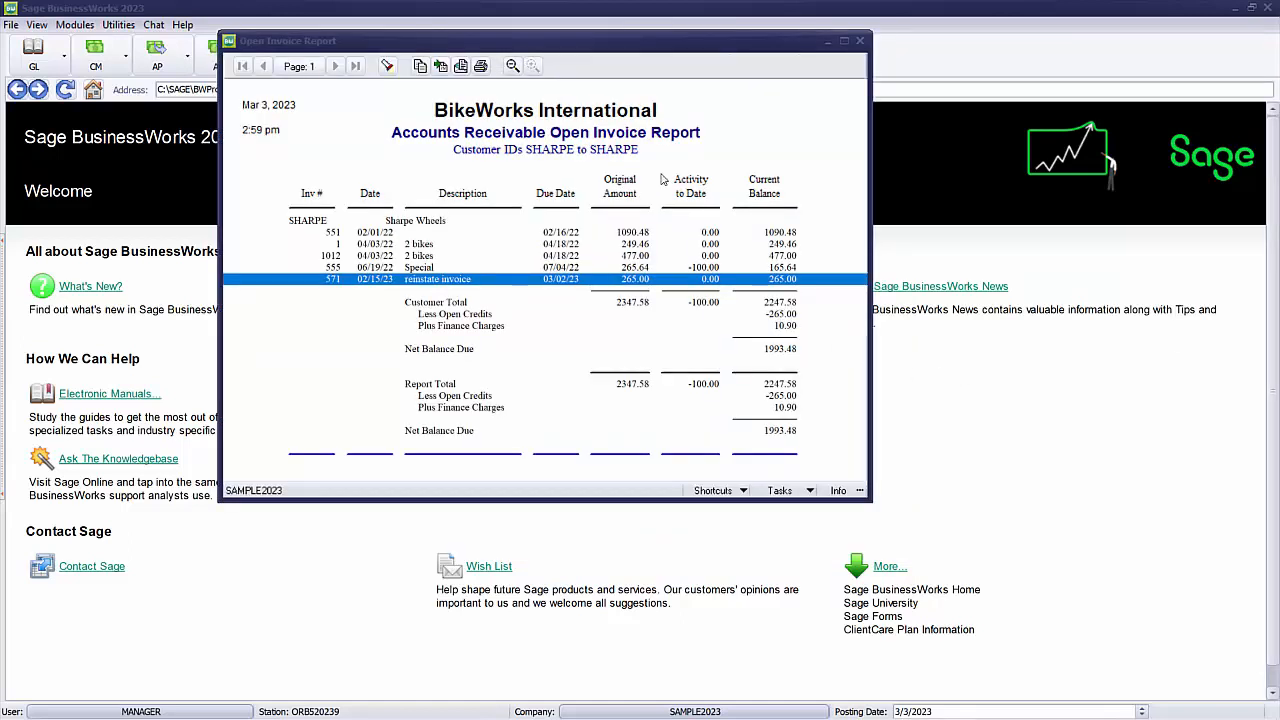
pyautogui.moveTo(668, 138)
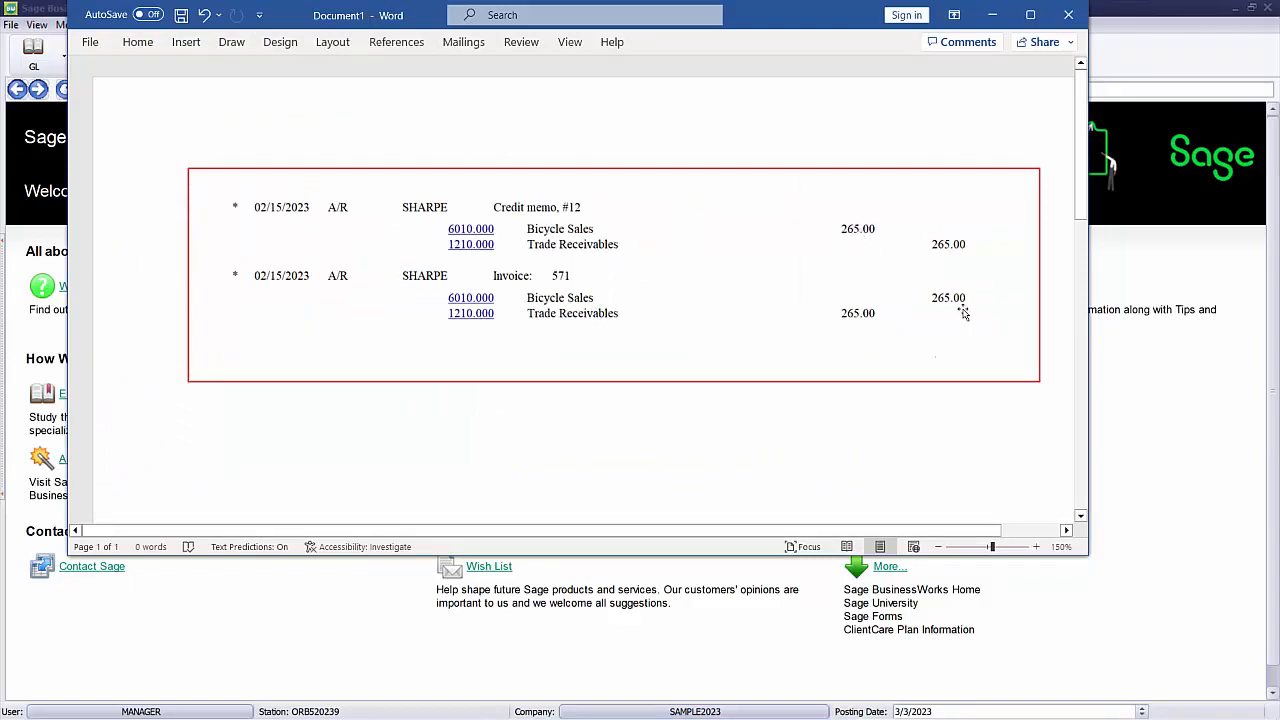
pyautogui.moveTo(875, 296)
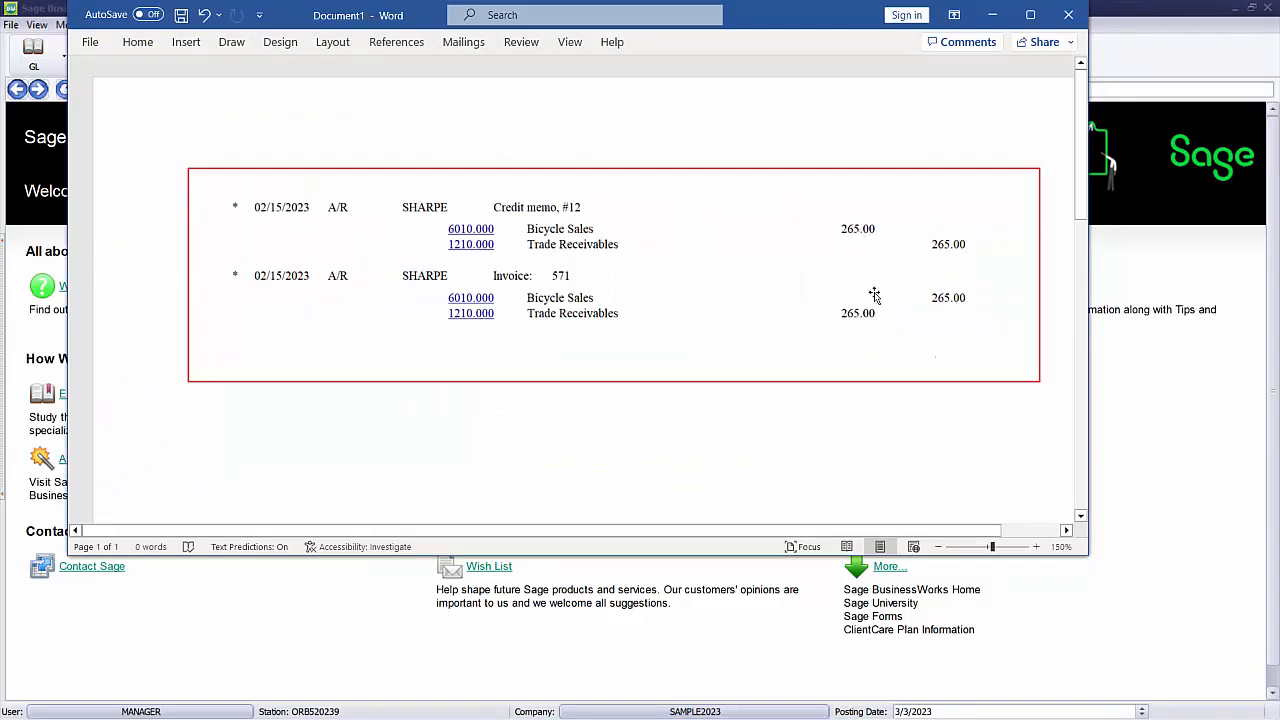